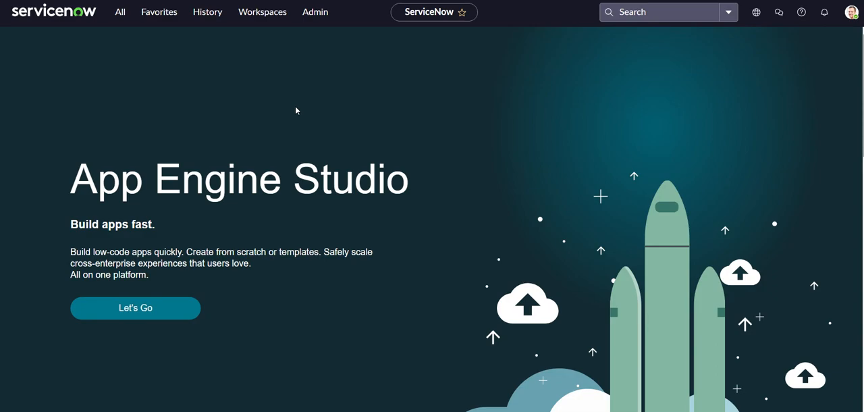
pyautogui.moveTo(92, 119)
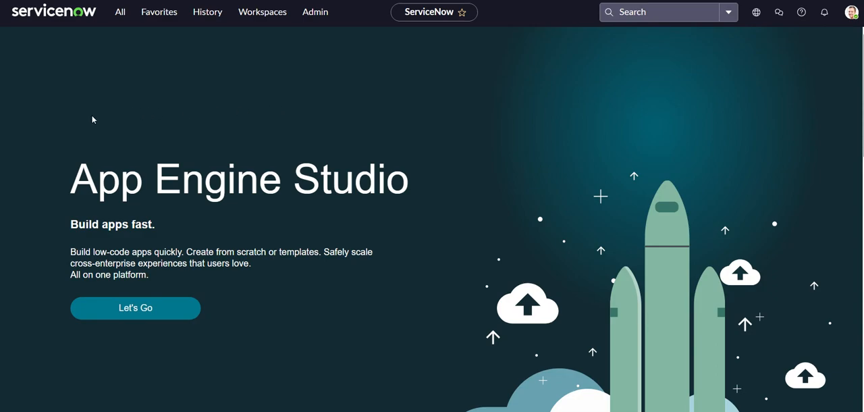
pyautogui.moveTo(173, 123)
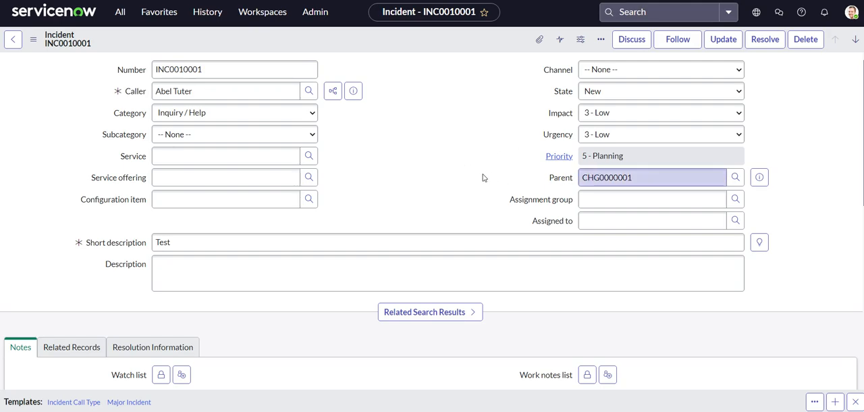
pyautogui.moveTo(466, 177)
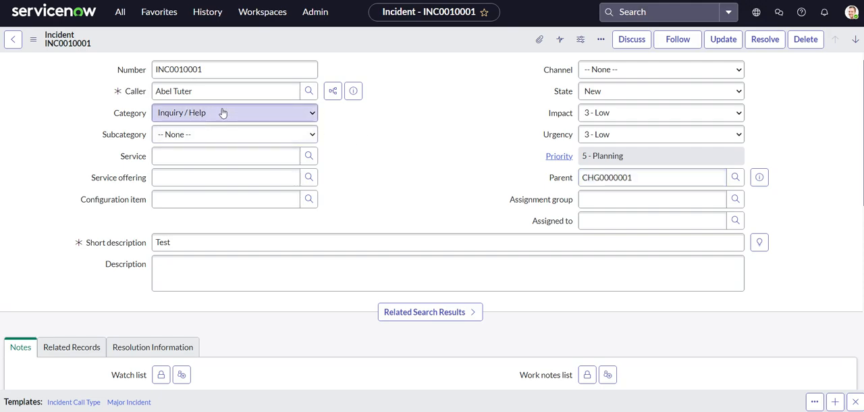
# Step: Check the Parent field showing CHG0000001 on the incident, then leave for the home page
pyautogui.click(653, 177)
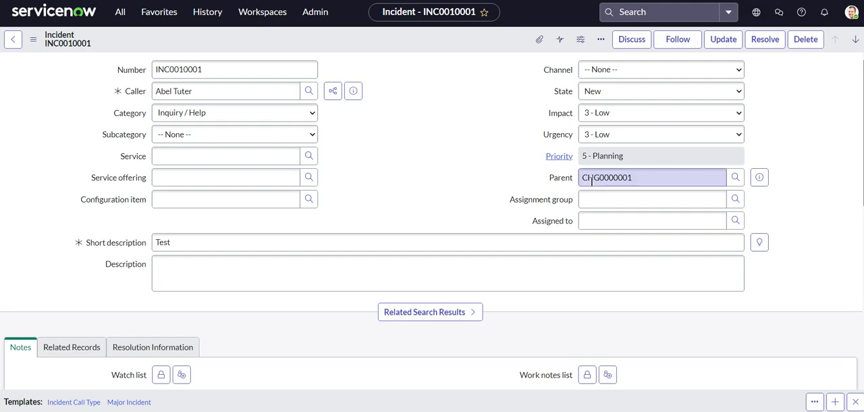
pyautogui.moveTo(491, 178)
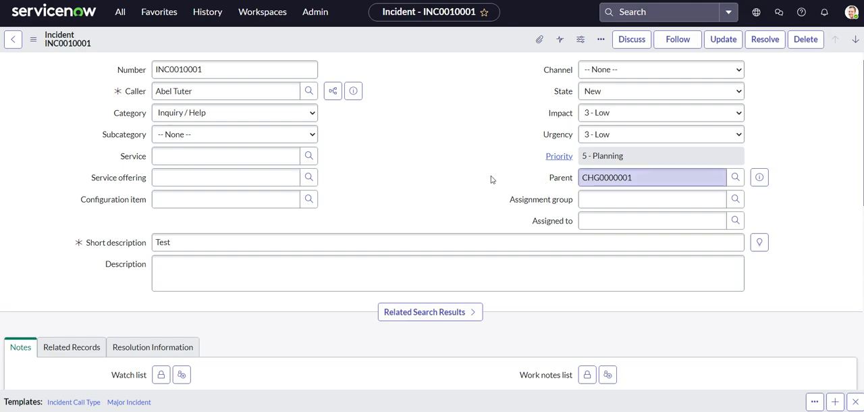
pyautogui.moveTo(485, 173)
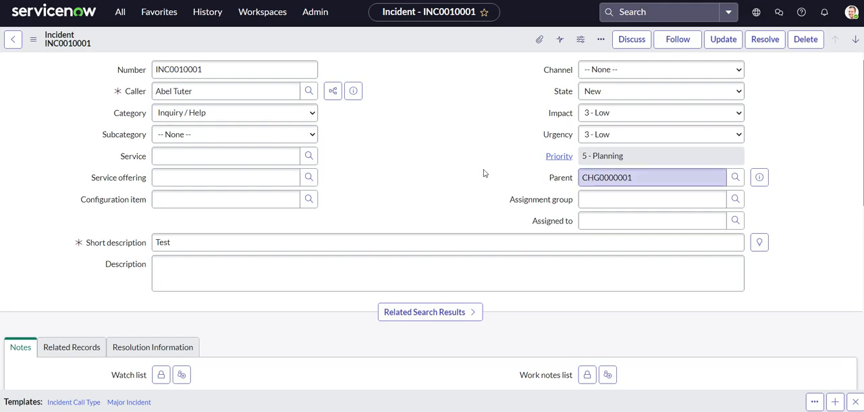
pyautogui.click(651, 177)
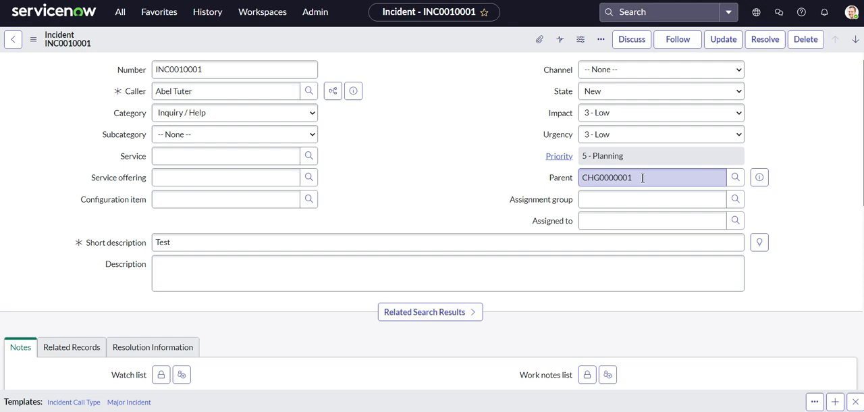
pyautogui.click(467, 146)
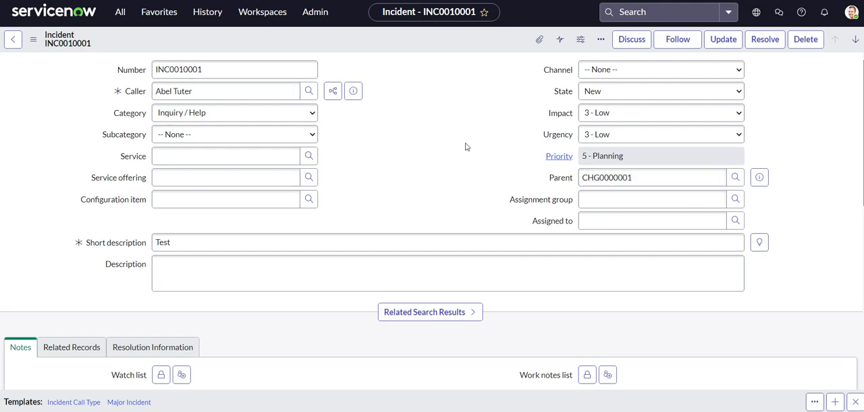
pyautogui.click(119, 13)
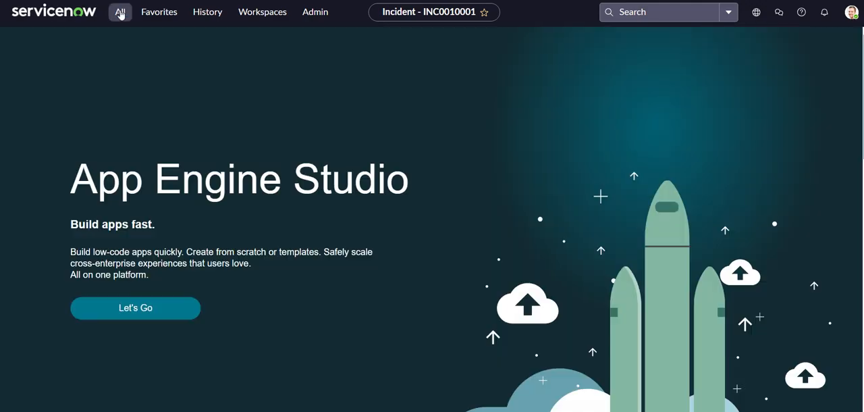
# Step: Filter the navigator for 'email notification' and choose System Notification > Email > Notifications
pyautogui.click(119, 12)
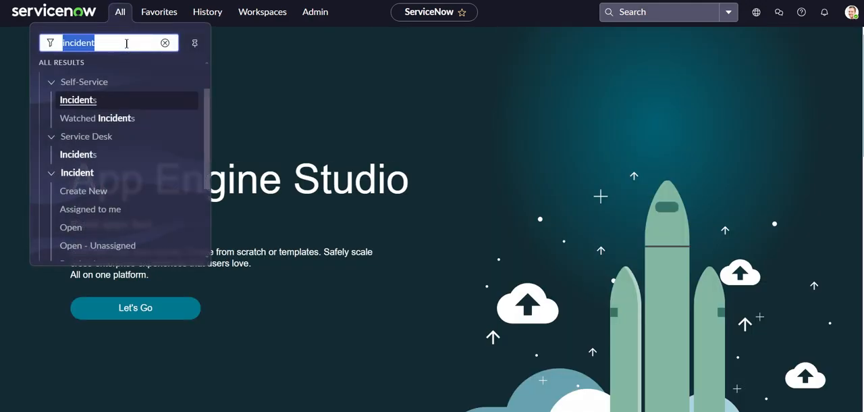
pyautogui.write('email')
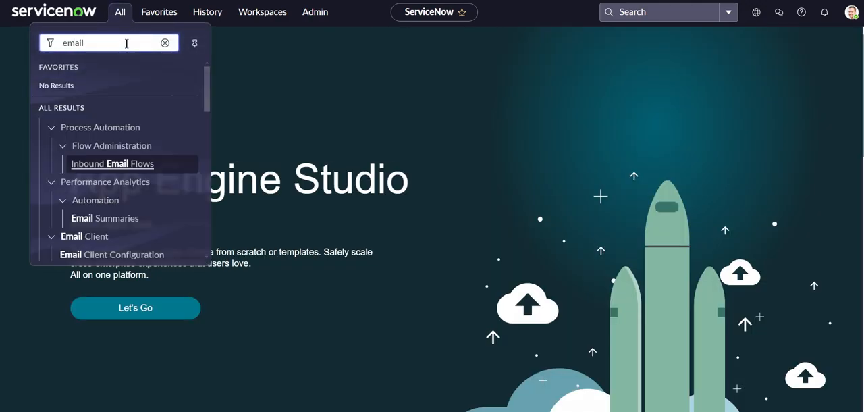
pyautogui.write('notifications')
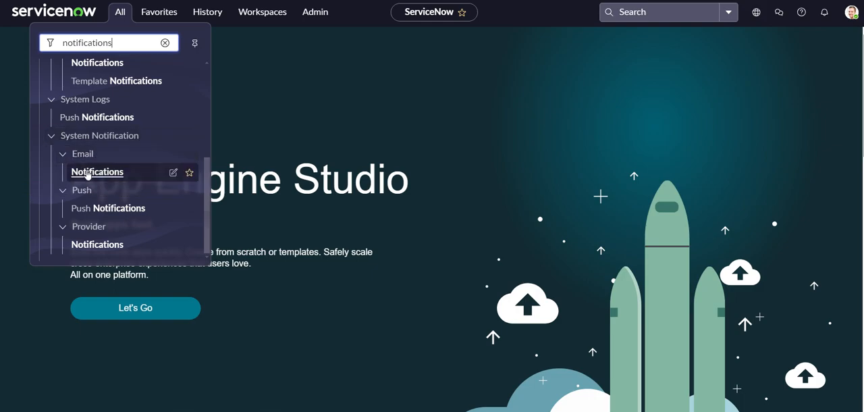
pyautogui.click(97, 171)
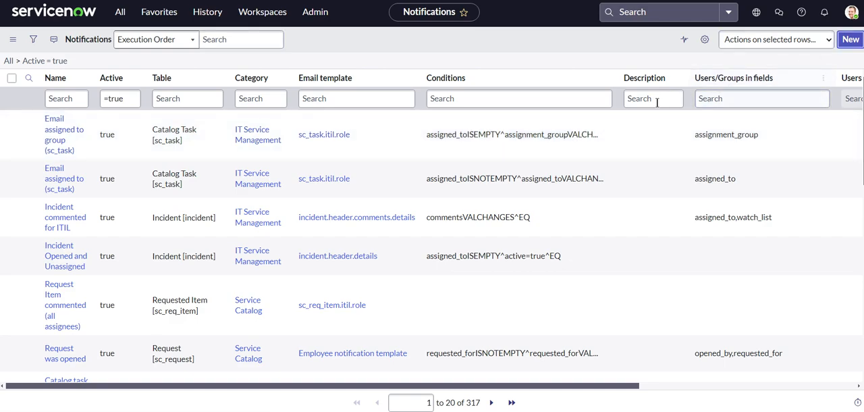
# Step: Create notification 'Youtube Test' on the Incident table with category Community
pyautogui.click(859, 39)
pyautogui.write('Youtube Test')
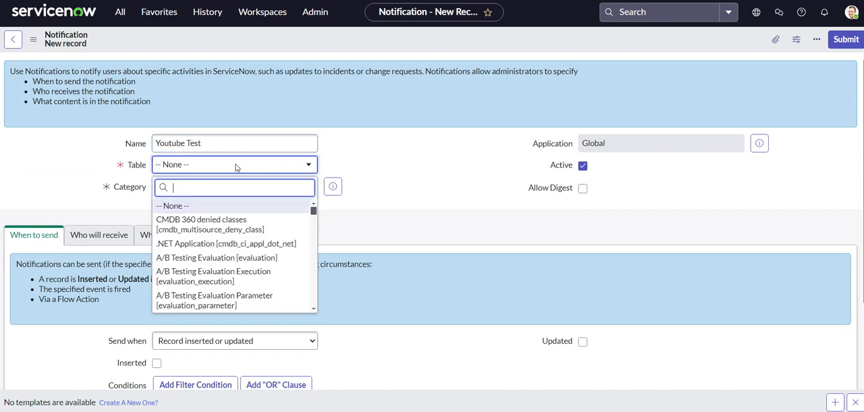
pyautogui.write('incident')
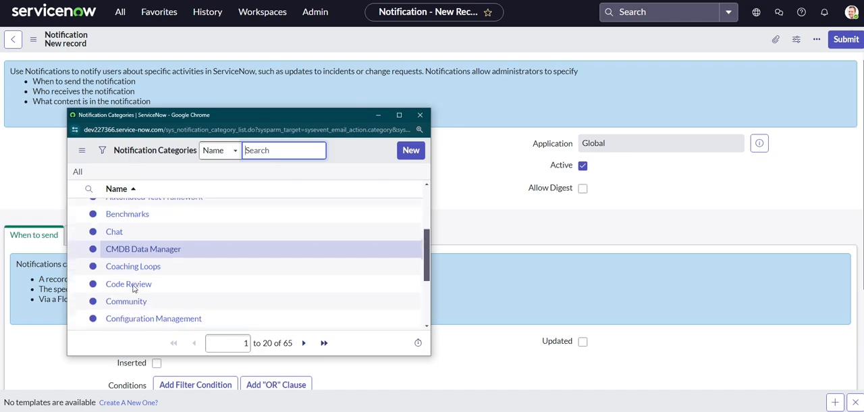
pyautogui.click(126, 301)
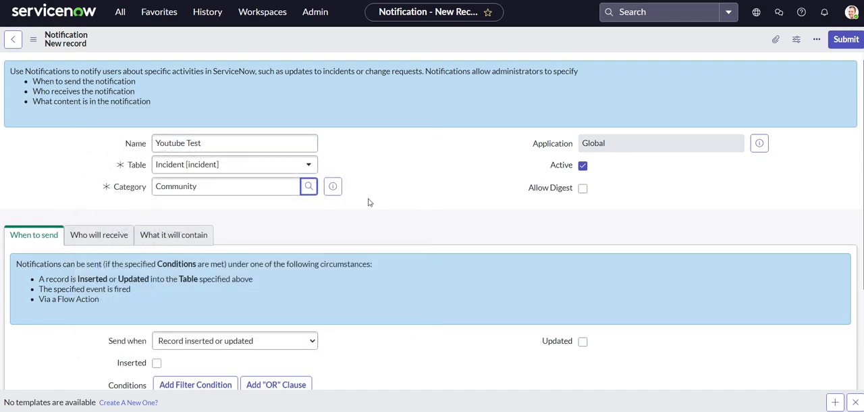
pyautogui.scroll(-3)
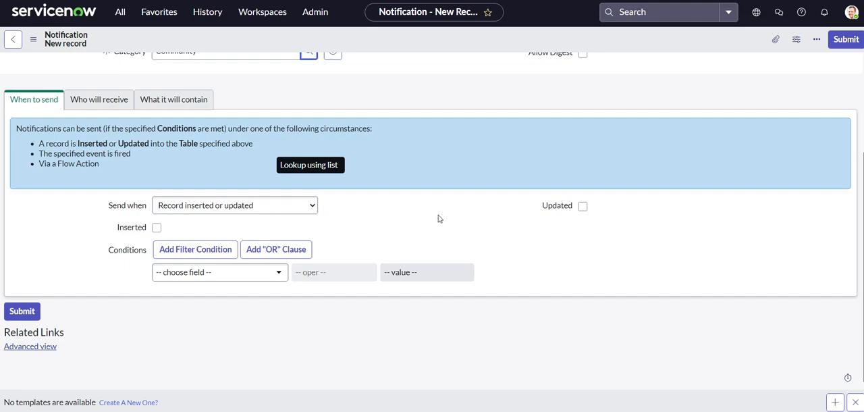
# Step: Fire on Inserted and Updated, with the condition Parent changes
pyautogui.click(157, 227)
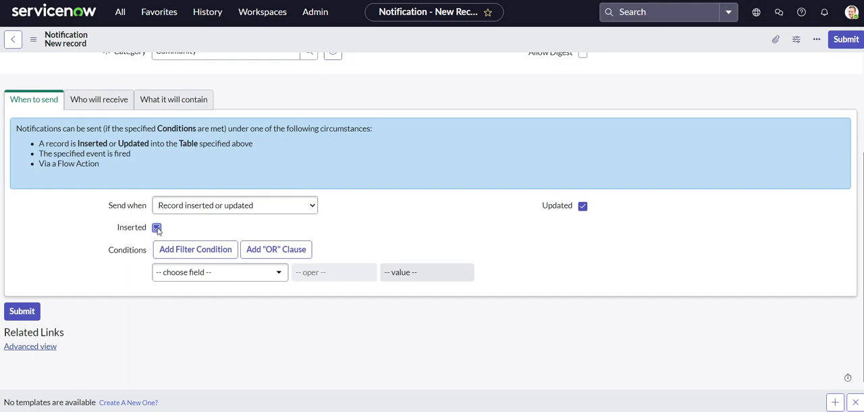
pyautogui.click(218, 273)
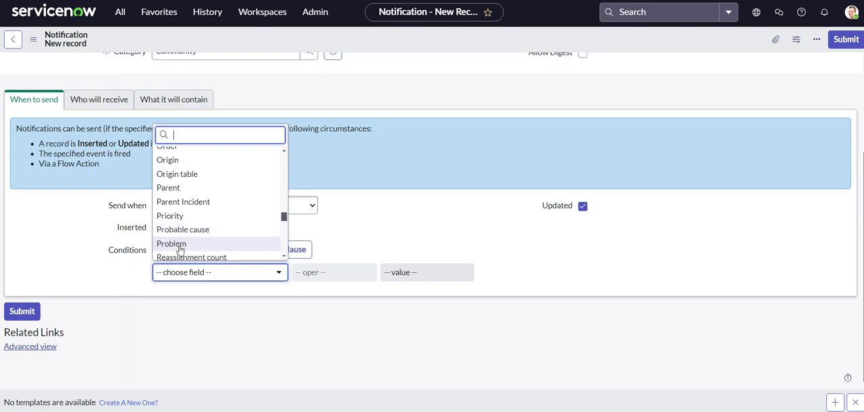
pyautogui.moveTo(195, 191)
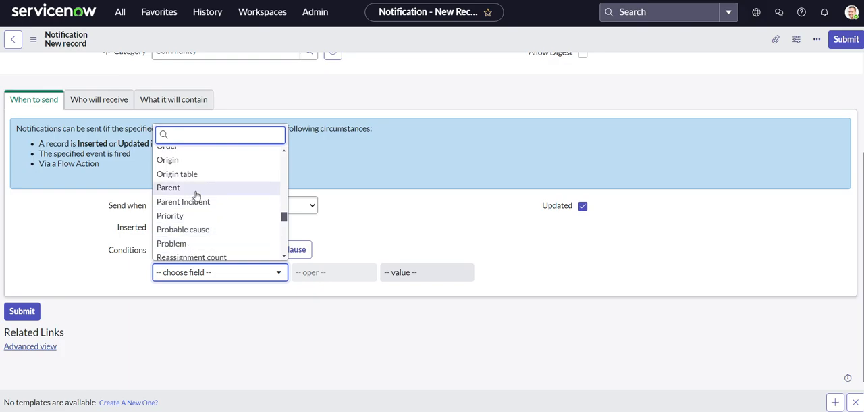
pyautogui.click(167, 186)
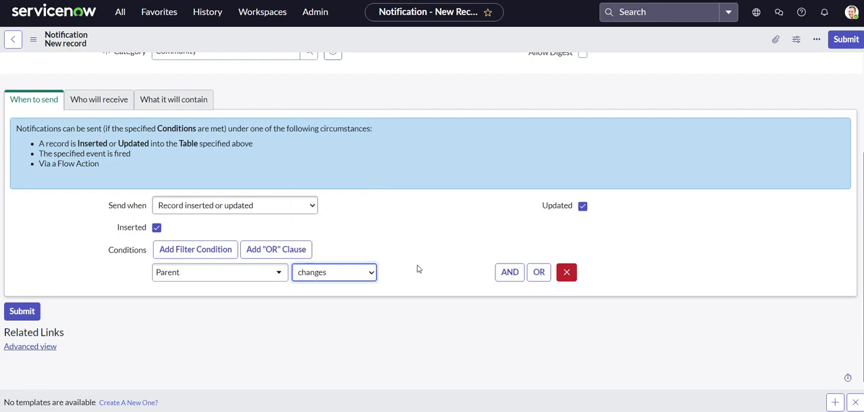
pyautogui.click(333, 273)
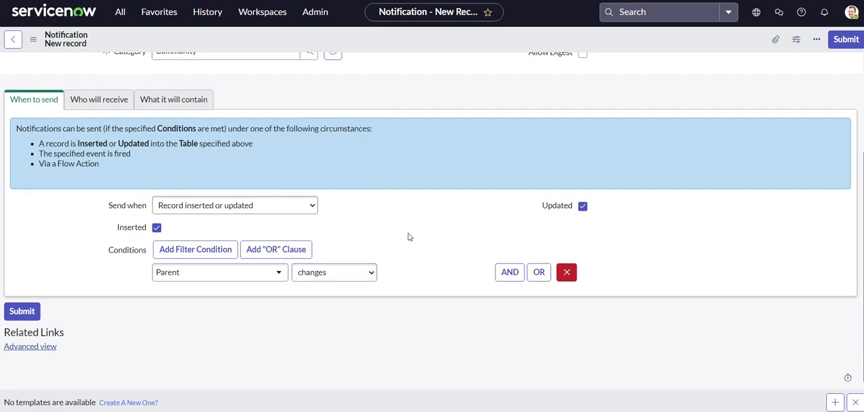
pyautogui.moveTo(405, 285)
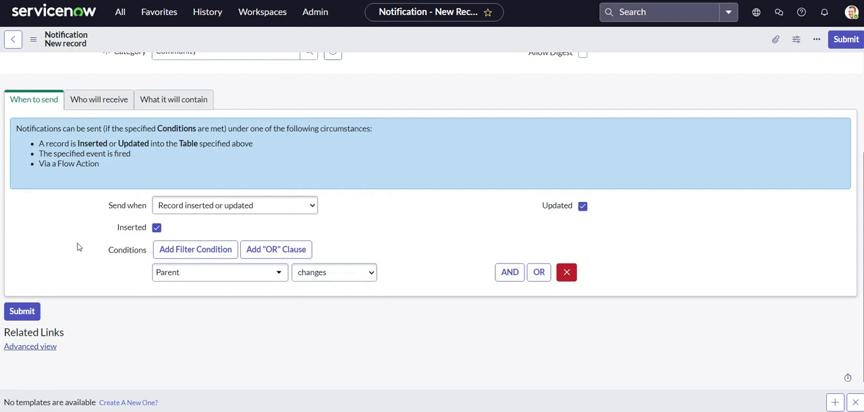
pyautogui.moveTo(411, 250)
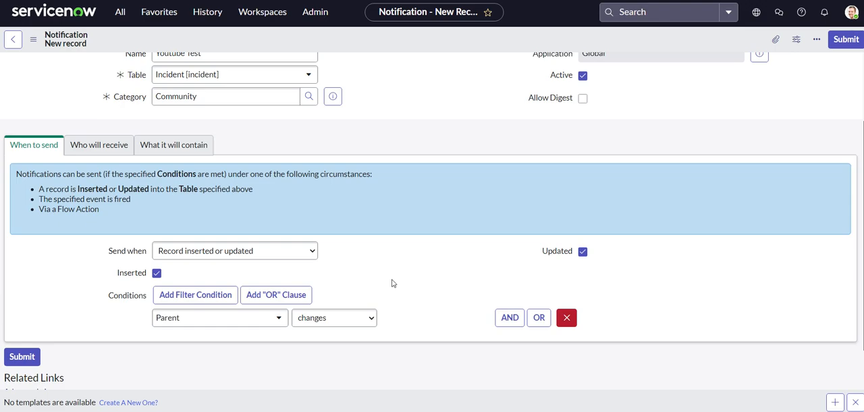
pyautogui.moveTo(98, 192)
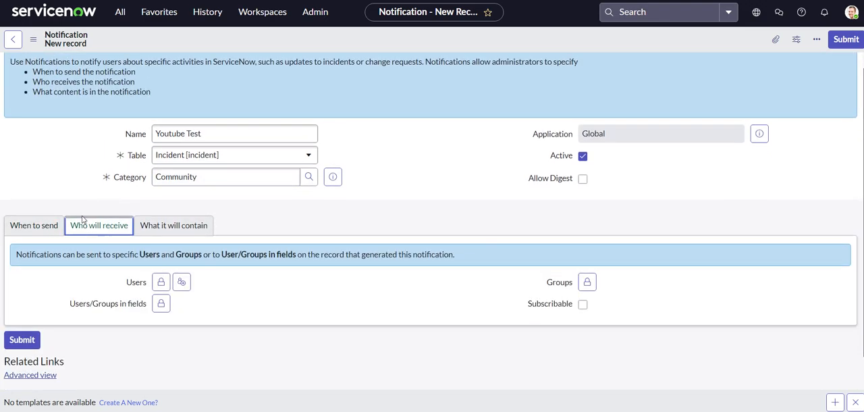
# Step: Under Who will receive, add Caller to Users/Groups in fields
pyautogui.click(32, 224)
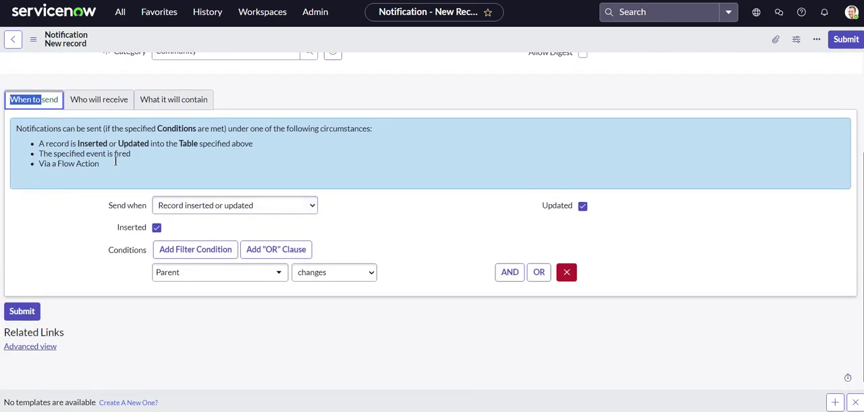
pyautogui.click(99, 100)
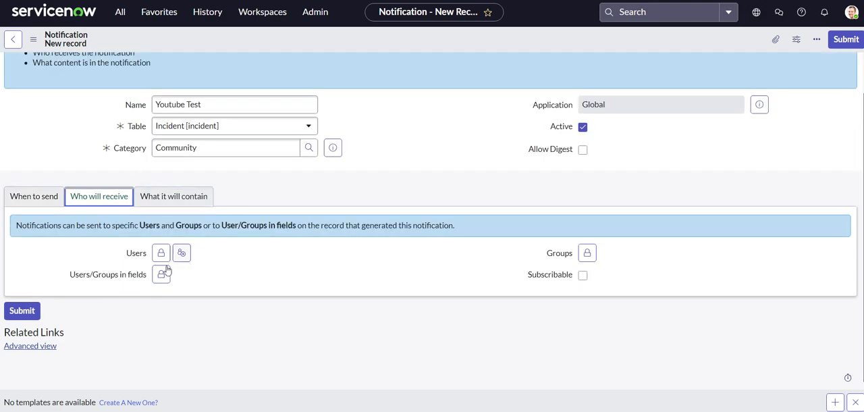
pyautogui.click(162, 272)
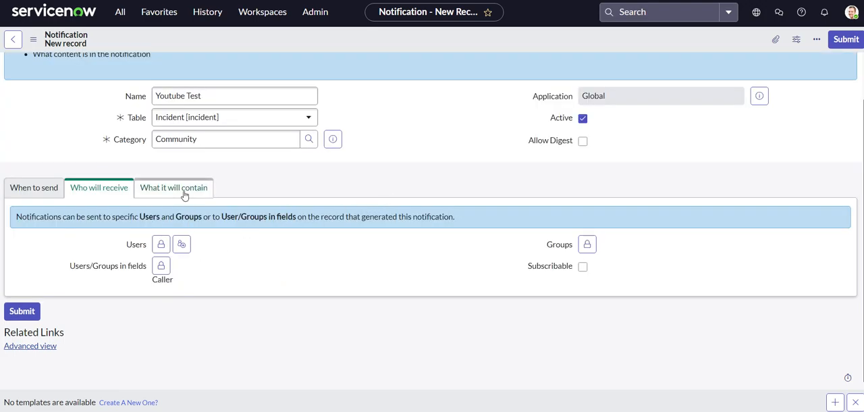
# Step: Use Employee notification template and subject 'The Parent On ${number} Has Changed'
pyautogui.click(173, 186)
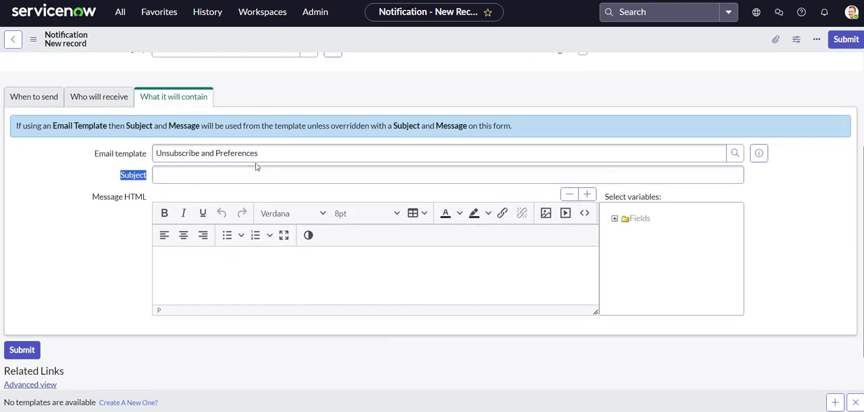
pyautogui.write('emplate')
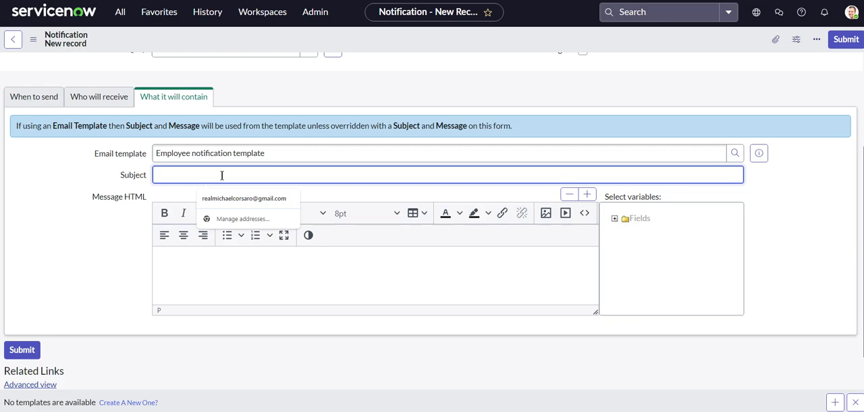
pyautogui.write('The')
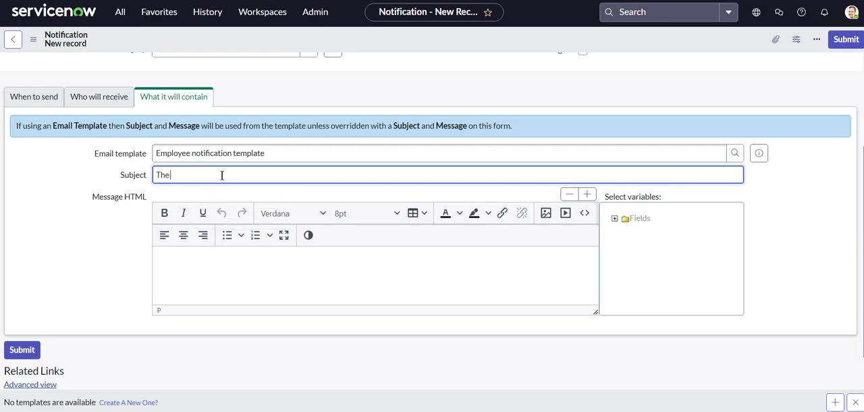
pyautogui.write('Parent')
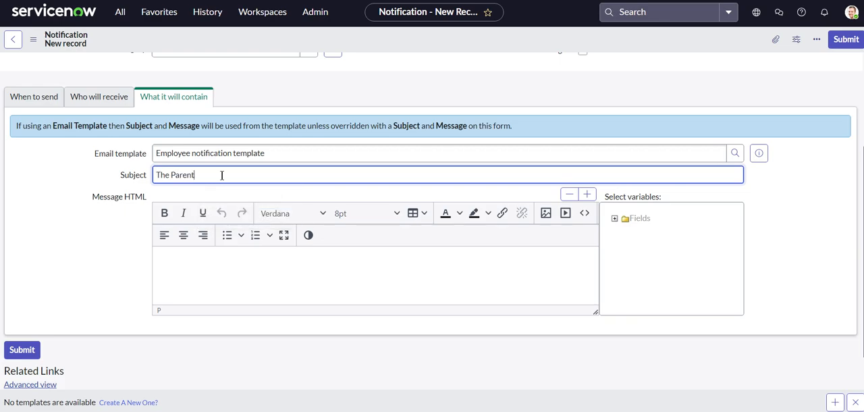
pyautogui.write('On')
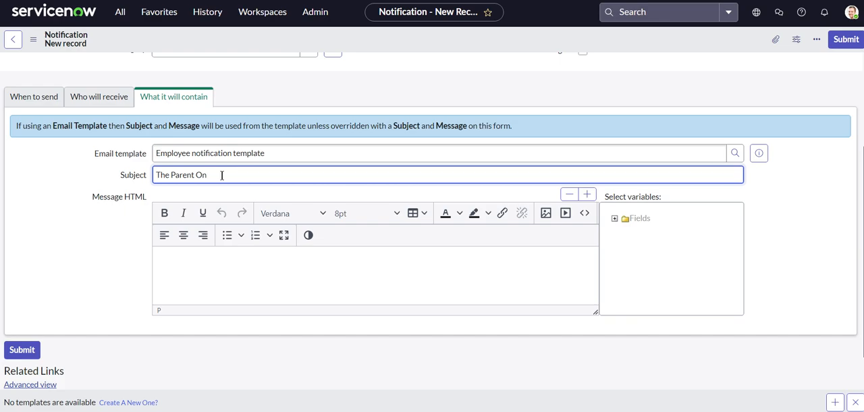
pyautogui.write('Has Change')
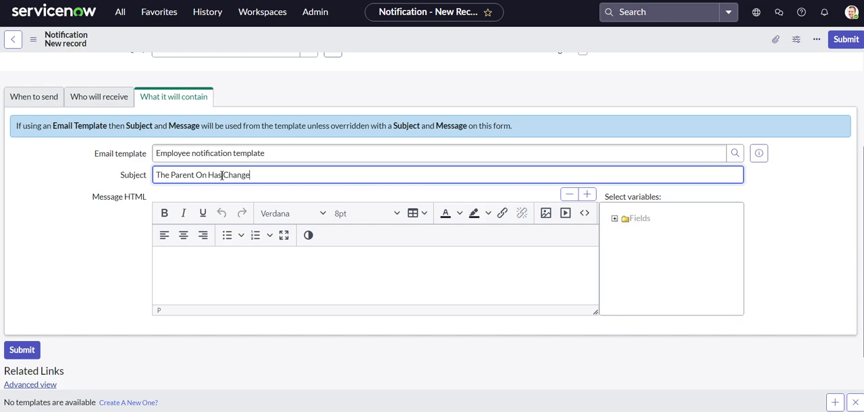
pyautogui.click(616, 217)
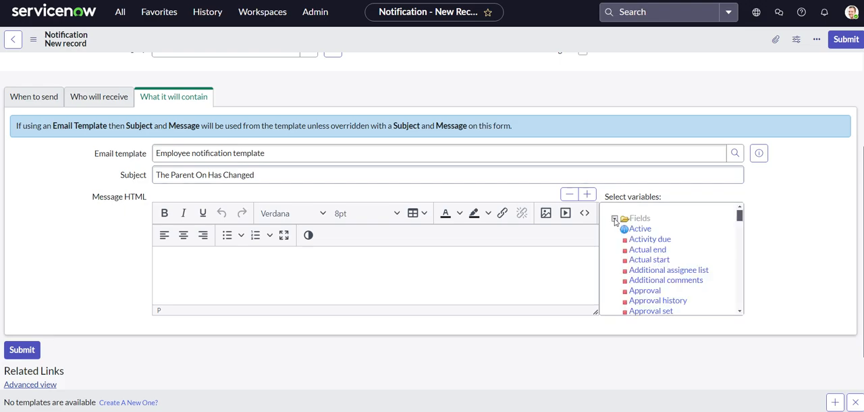
pyautogui.scroll(-3)
pyautogui.write('Tje (')
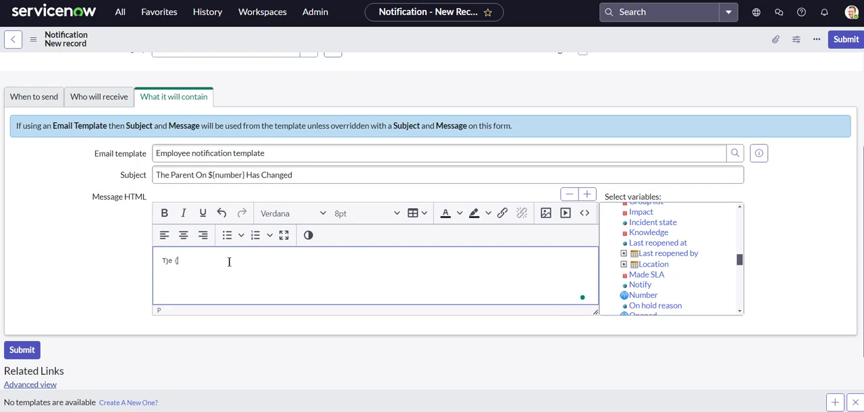
# Step: Write Message HTML: 'The Parent on ${number} has changed. The risk level for the Parent is'
pyautogui.write('The Parent on the')
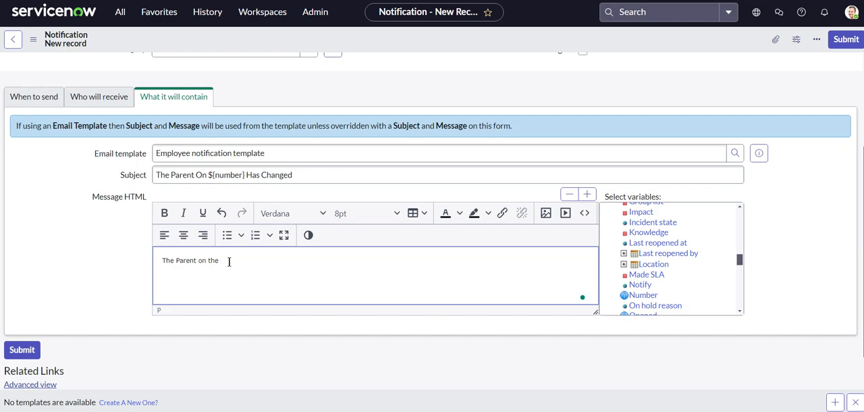
pyautogui.write('${number} ha')
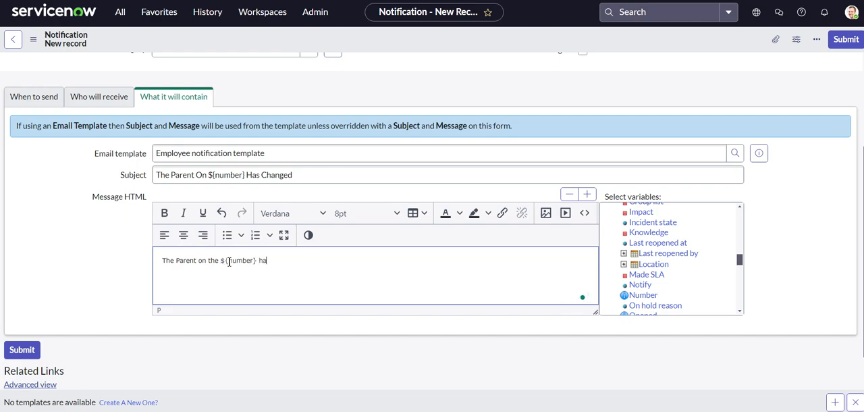
pyautogui.write('s changed.')
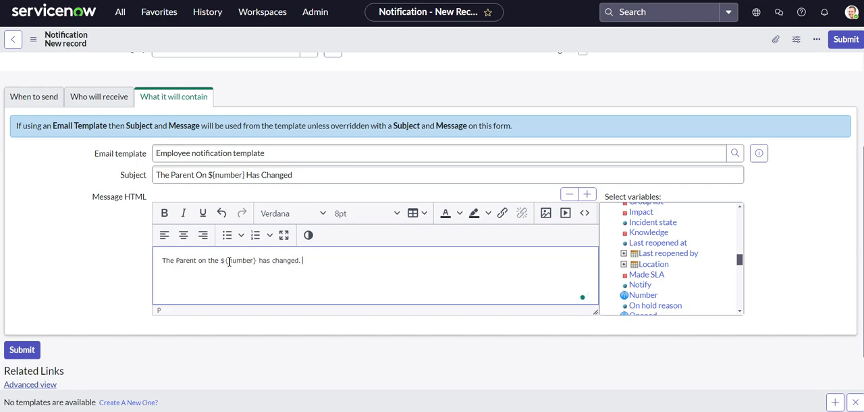
pyautogui.write('The risk (')
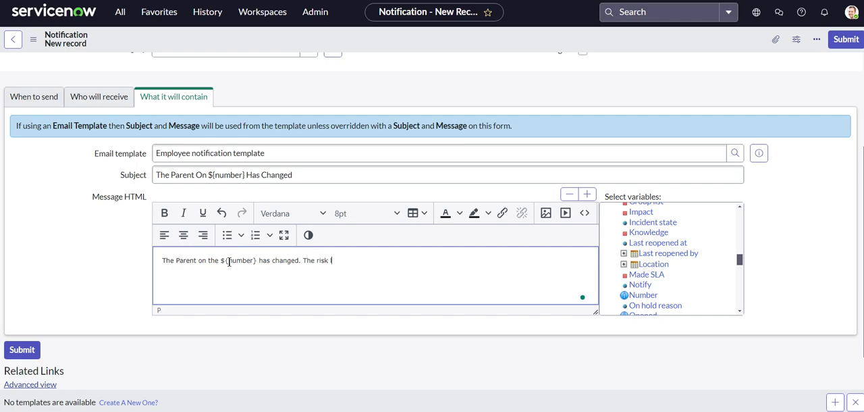
pyautogui.write('level for the Par')
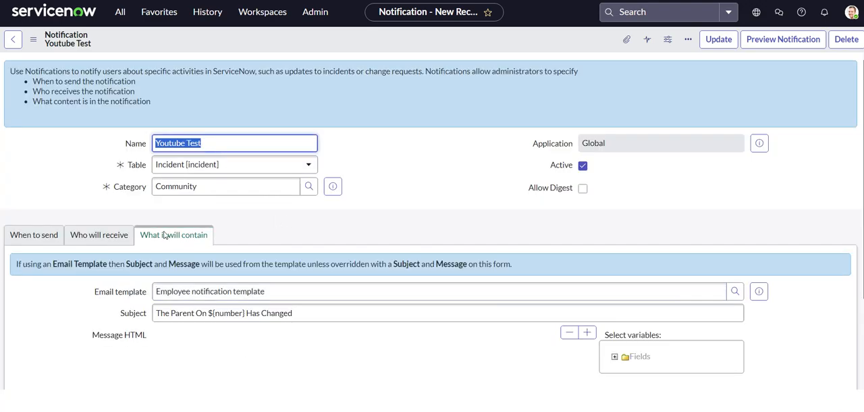
# Step: Filter the navigator for 'email script' to reach Notification Email Scripts
pyautogui.scroll(-3)
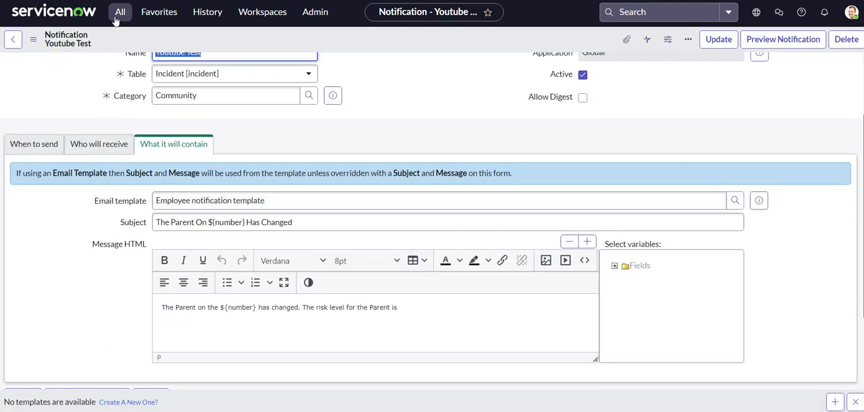
pyautogui.write('e')
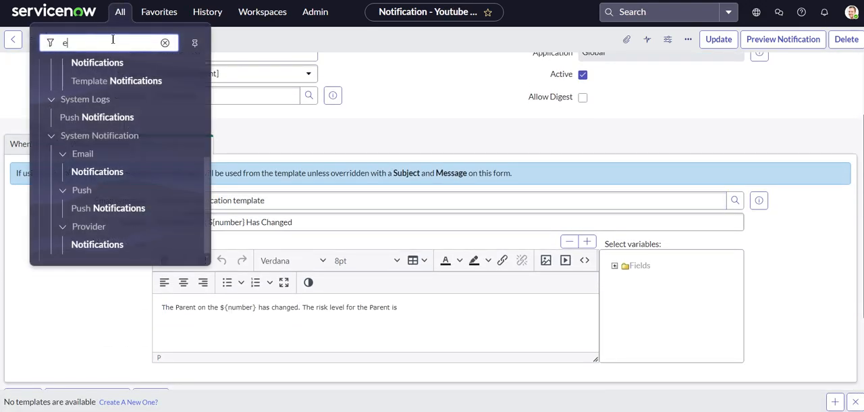
pyautogui.write('mail script')
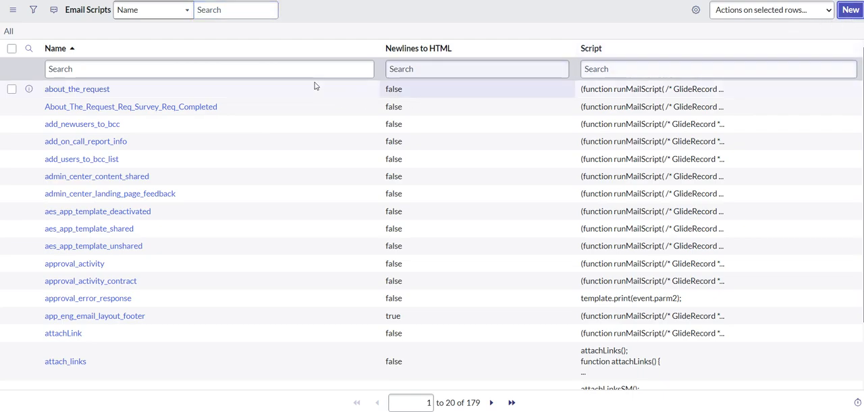
# Step: Create email script parentRisk with template.print(current.getDisplayValue('parent.risk'));
pyautogui.click(851, 14)
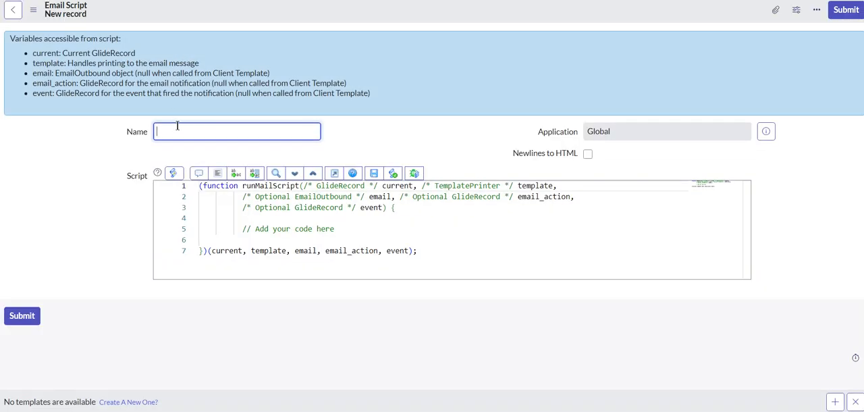
pyautogui.write('parentRisk')
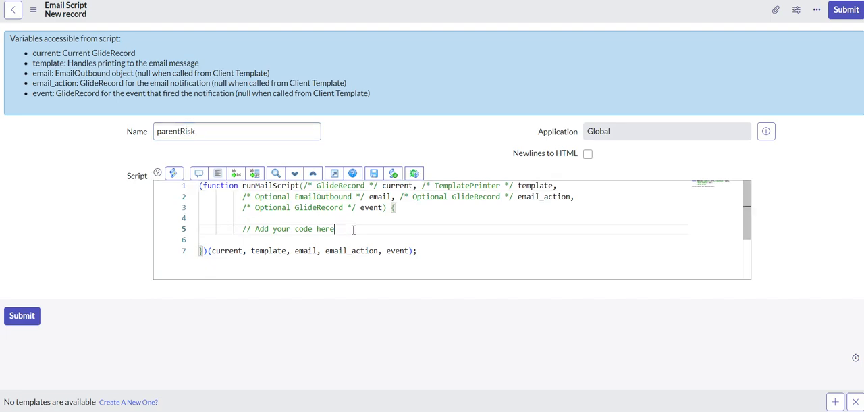
pyautogui.press('Enter')
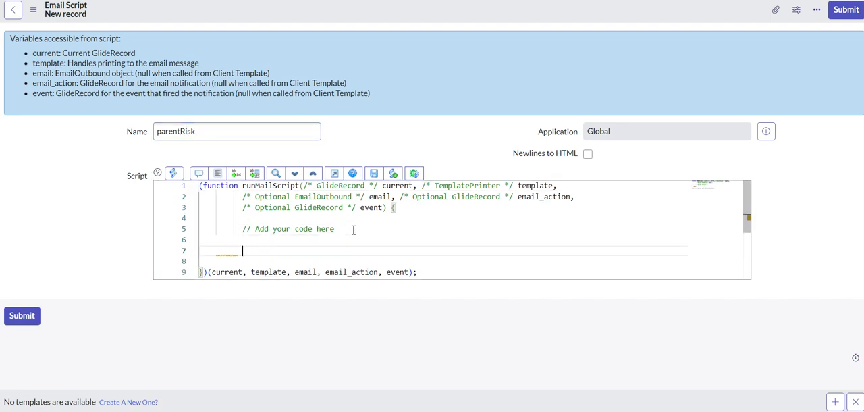
pyautogui.write('te,')
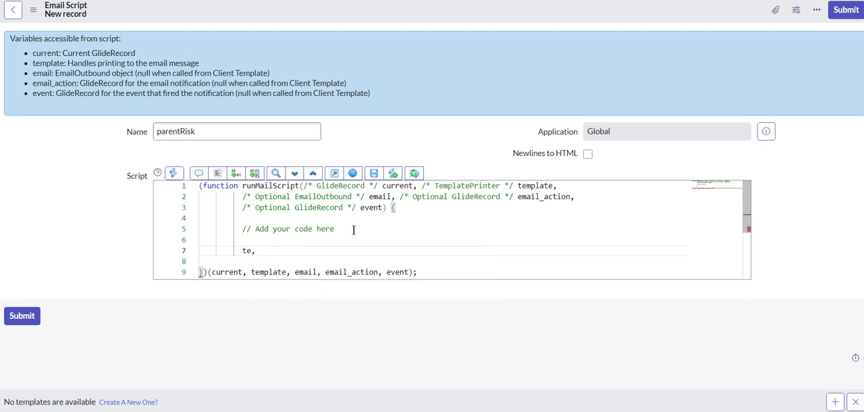
pyautogui.write('[;a')
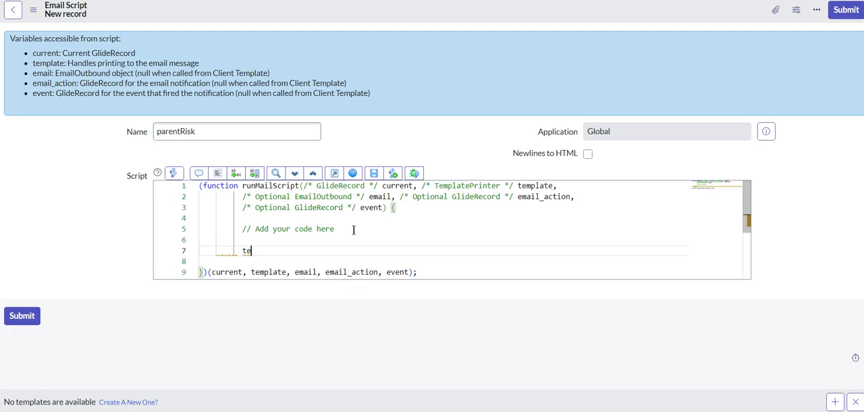
pyautogui.write('mpl')
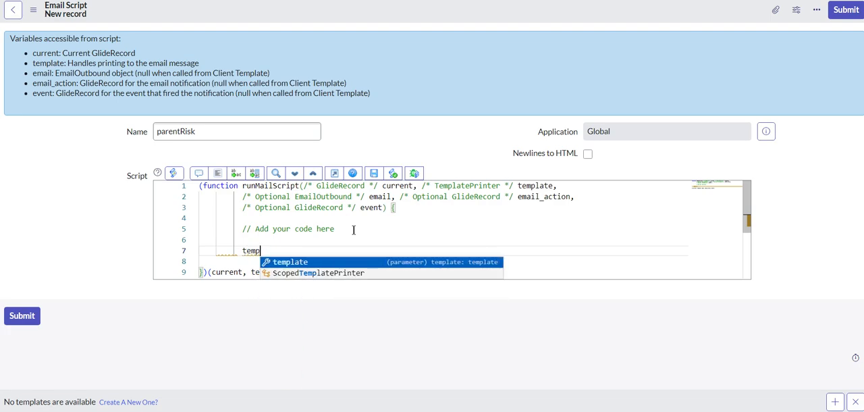
pyautogui.write('late.print')
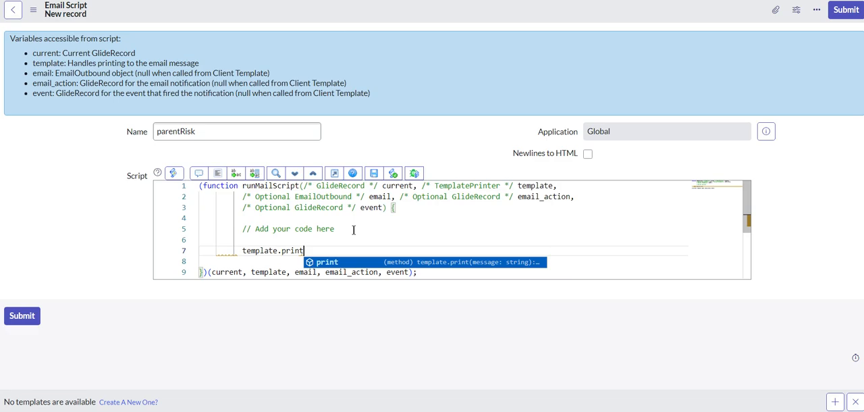
pyautogui.write('(')
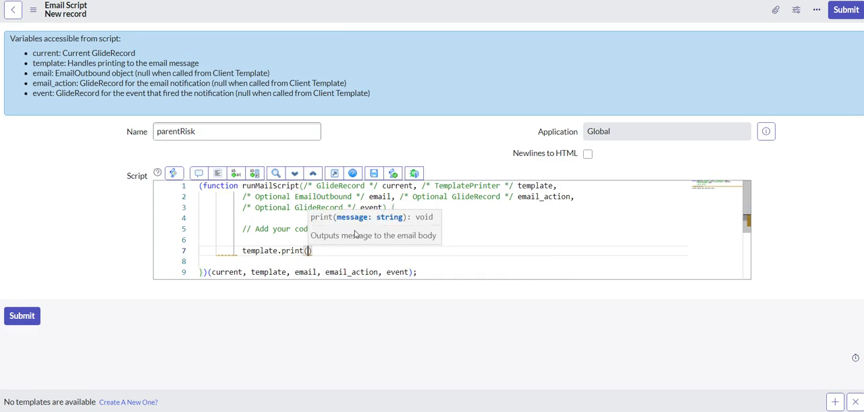
pyautogui.write('current.')
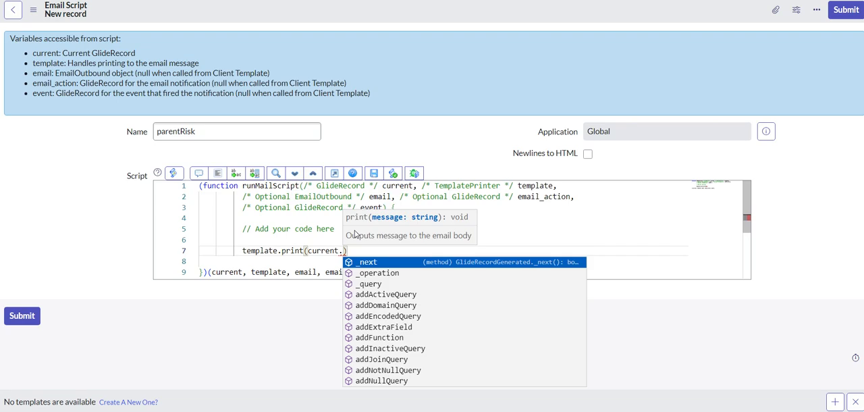
pyautogui.write("getDisplayValue('parent")
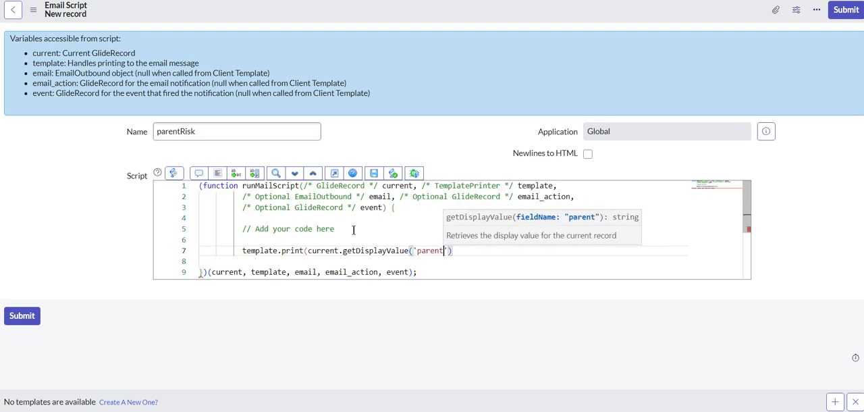
pyautogui.write('.risk')
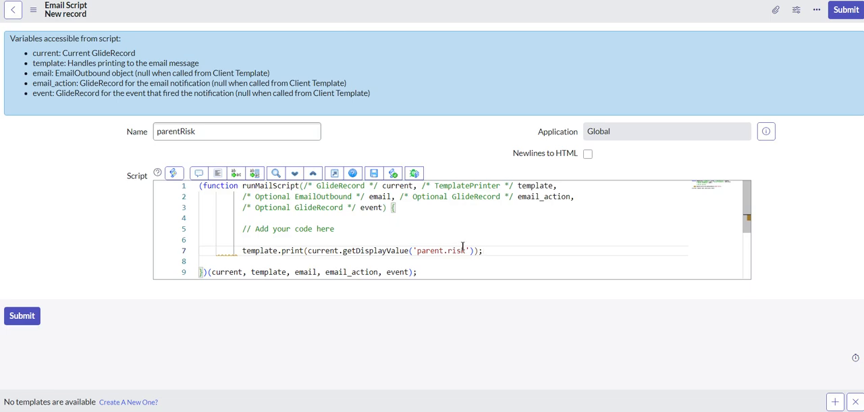
pyautogui.moveTo(467, 259)
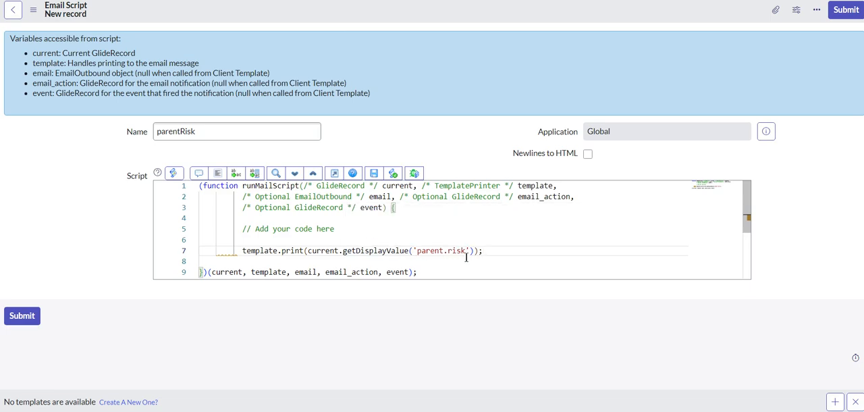
pyautogui.press('Backspace')
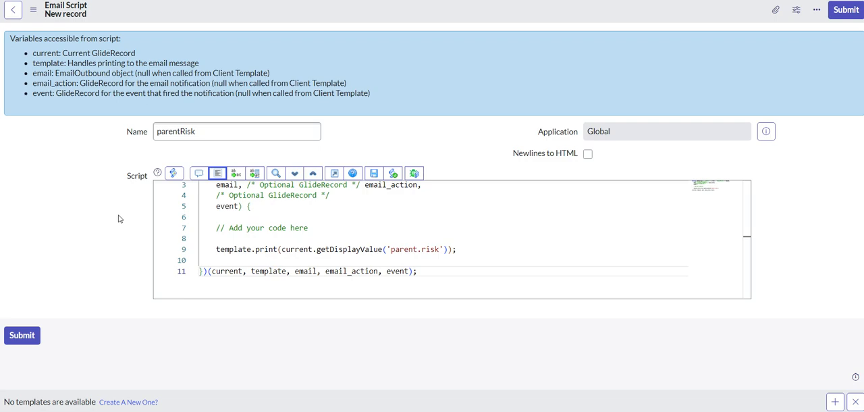
pyautogui.moveTo(97, 246)
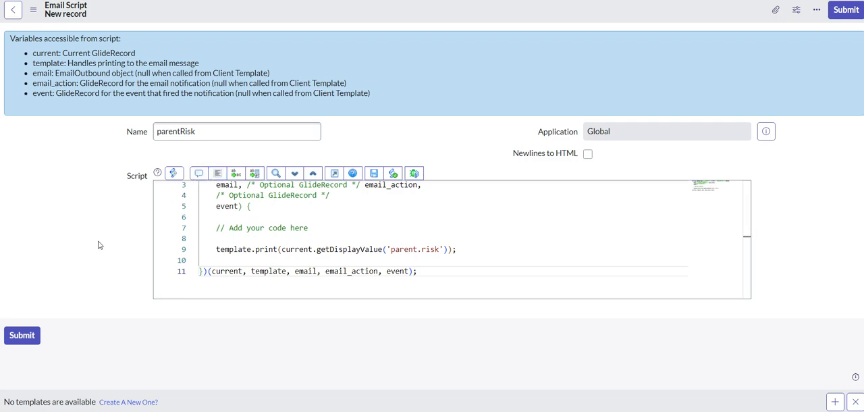
pyautogui.moveTo(256, 16)
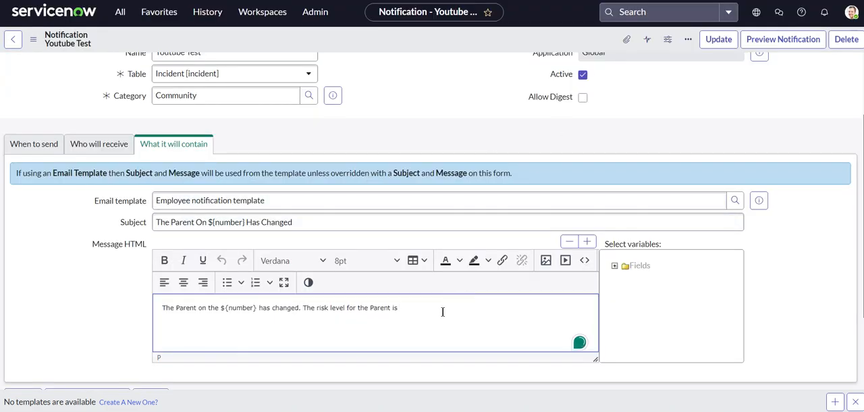
# Step: Append ${mail_script:parentRisk} to the message and colour it red
pyautogui.write('$')
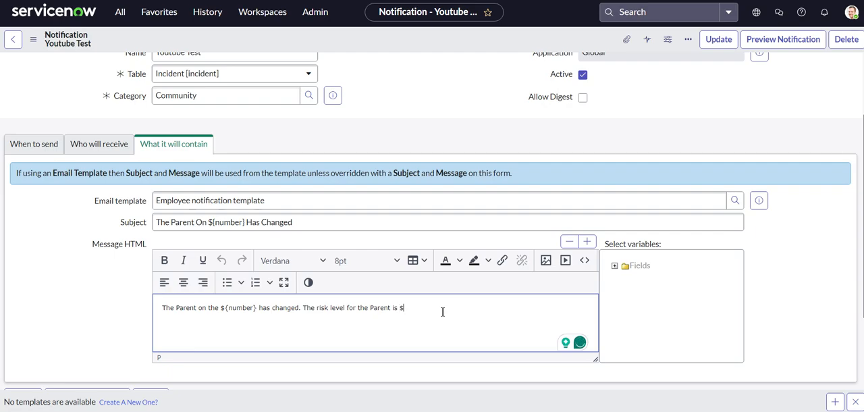
pyautogui.write('{')
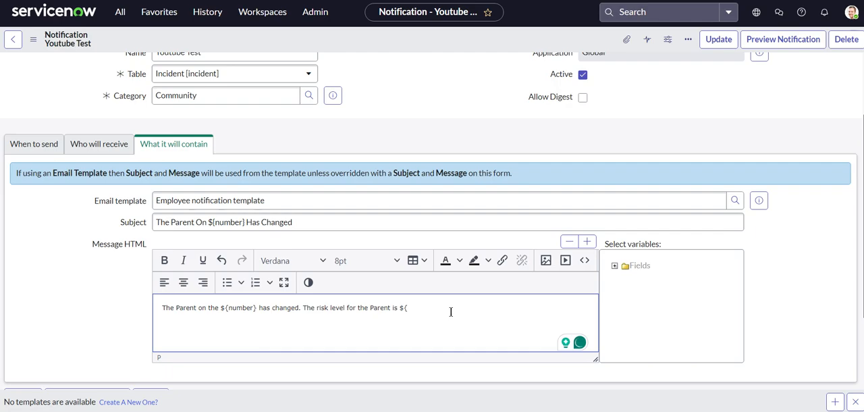
pyautogui.write('mail_script:')
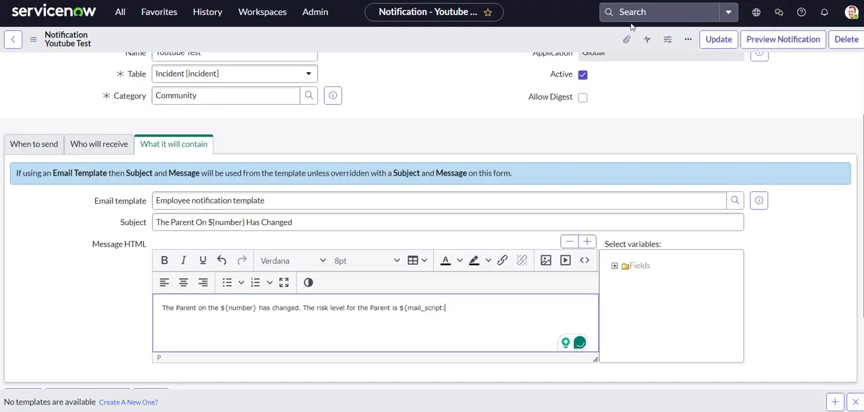
pyautogui.write('parentRios')
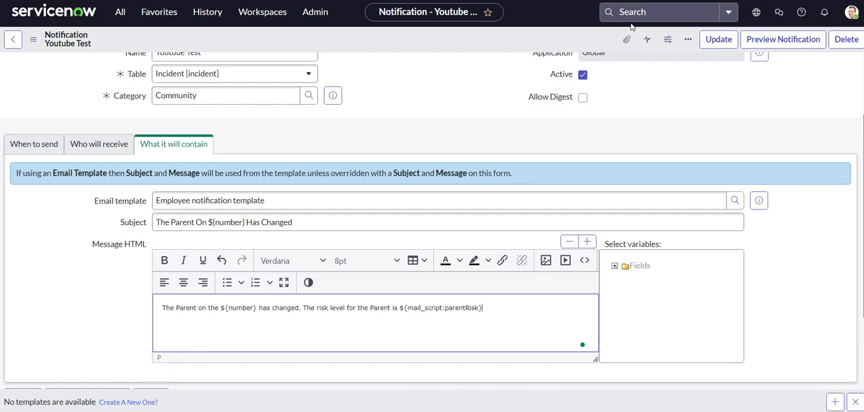
pyautogui.write('/')
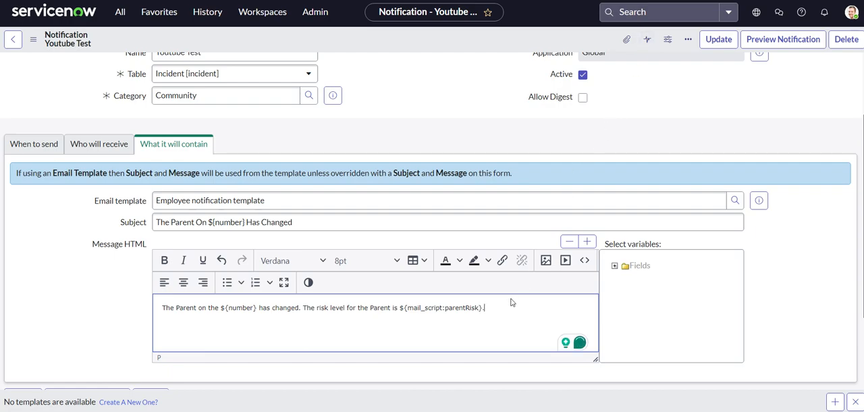
pyautogui.doubleClick(449, 308)
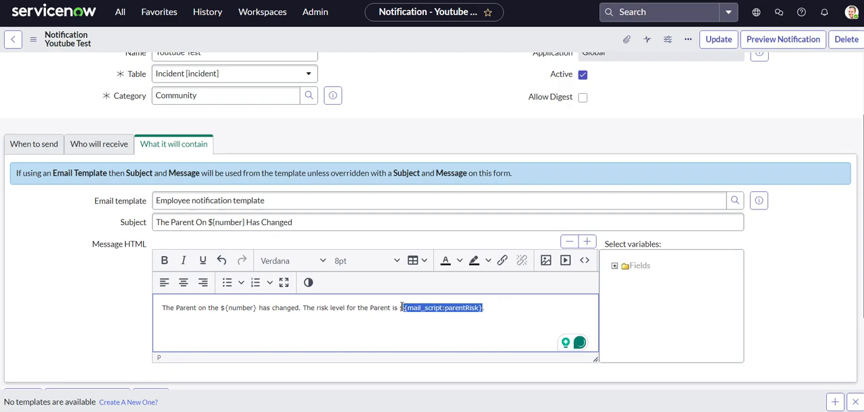
pyautogui.click(459, 261)
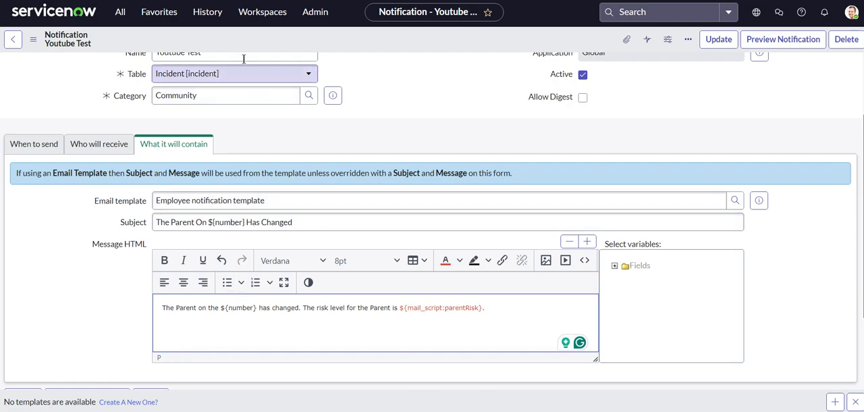
# Step: Bold the parentRisk placeholder, save the notification, copy the incident number
pyautogui.doubleClick(457, 308)
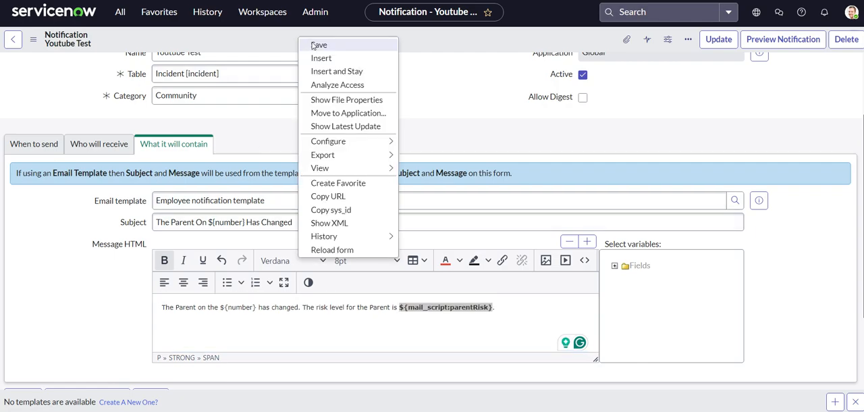
pyautogui.click(320, 44)
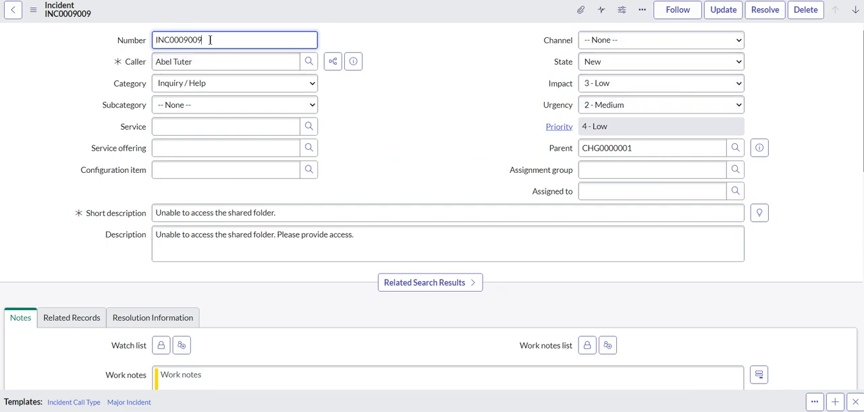
pyautogui.tripleClick(196, 38)
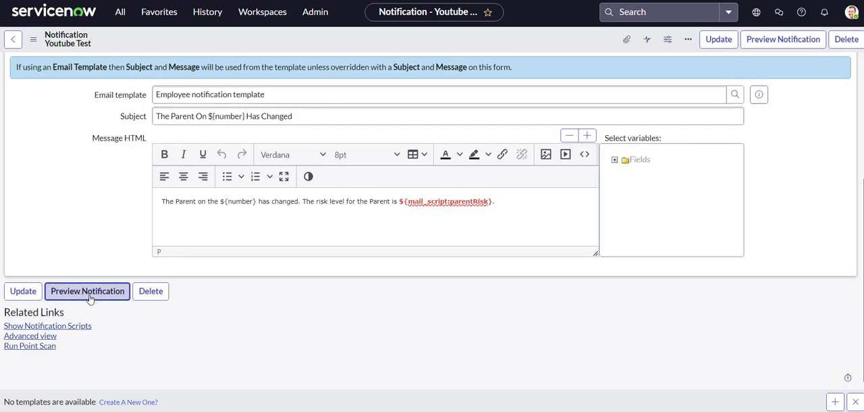
# Step: Preview the notification for INC0009009, confirming risk 'High' in red bold
pyautogui.click(86, 291)
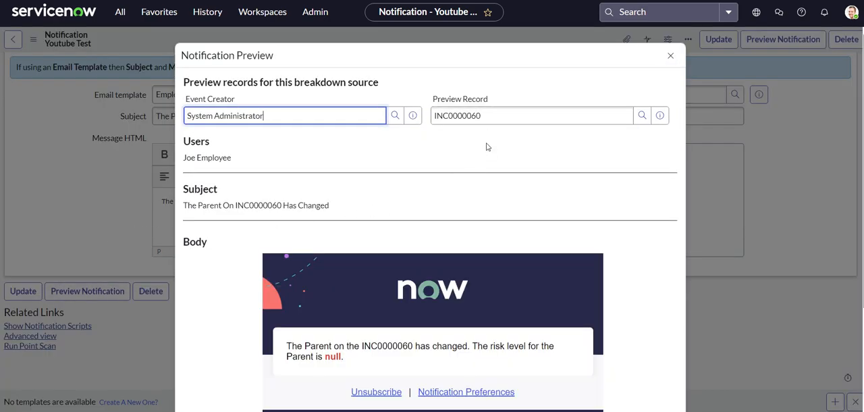
pyautogui.write('INC0009009')
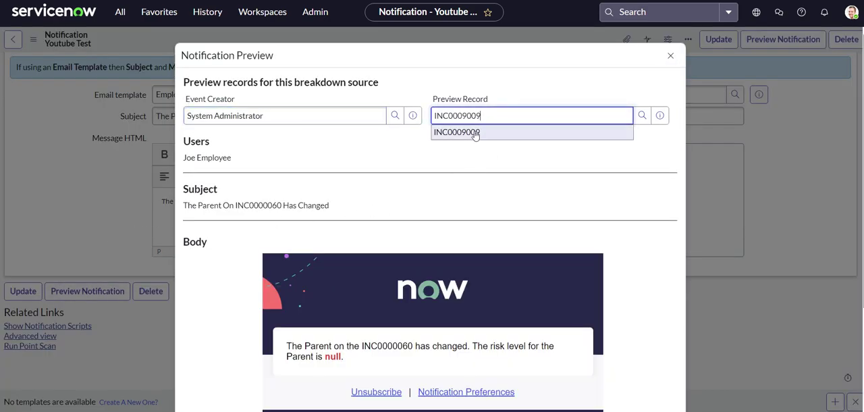
pyautogui.click(473, 133)
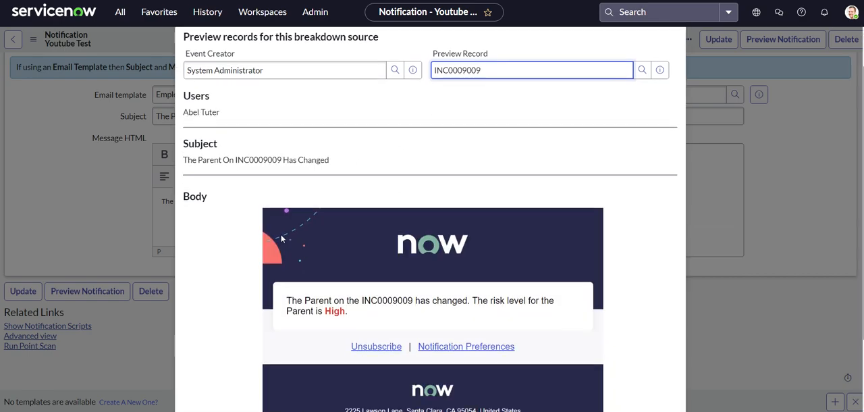
pyautogui.moveTo(238, 267)
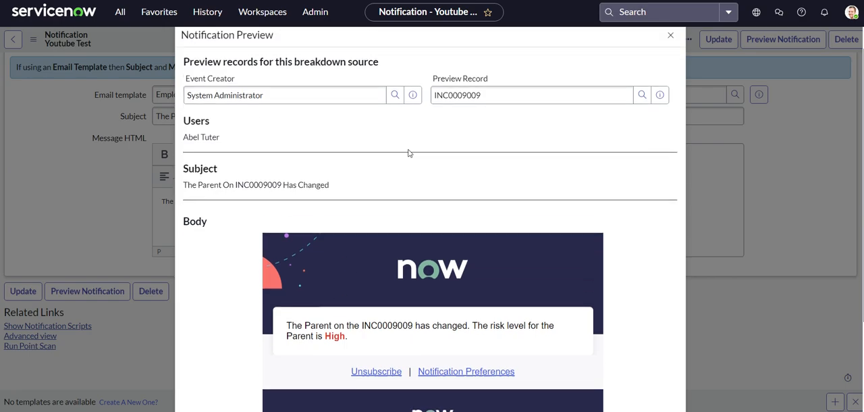
pyautogui.click(532, 115)
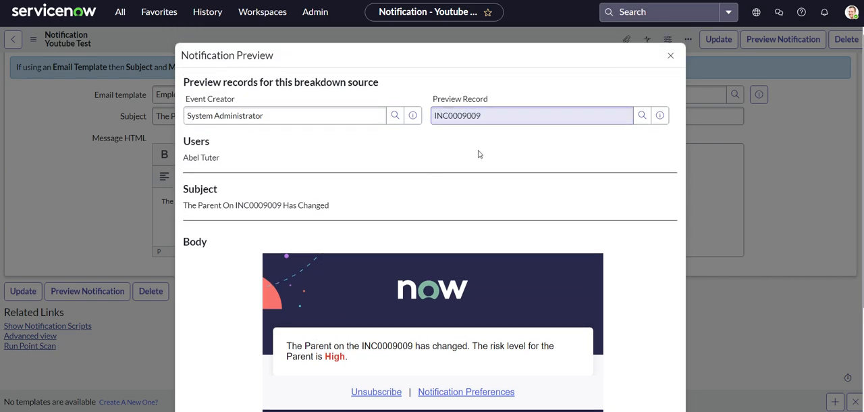
pyautogui.scroll(-3)
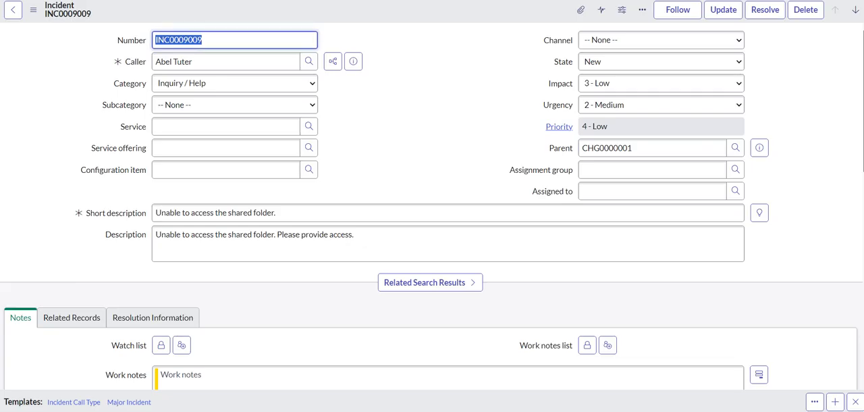
# Step: Switch from incident INC0009009 back to the Youtube Test notification form
pyautogui.click(759, 147)
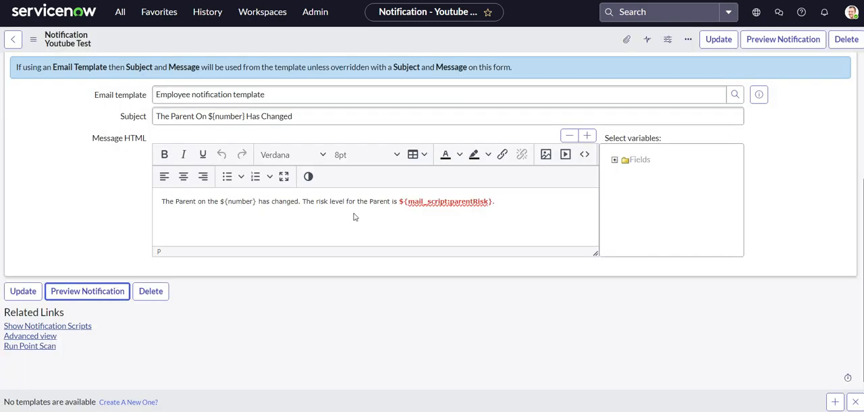
# Step: Expand the Select variables tree and browse the Parent record's insertable fields
pyautogui.click(613, 159)
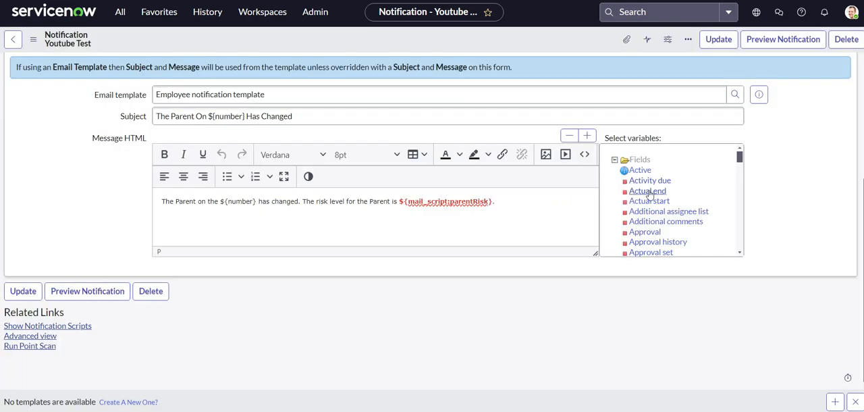
pyautogui.scroll(-3)
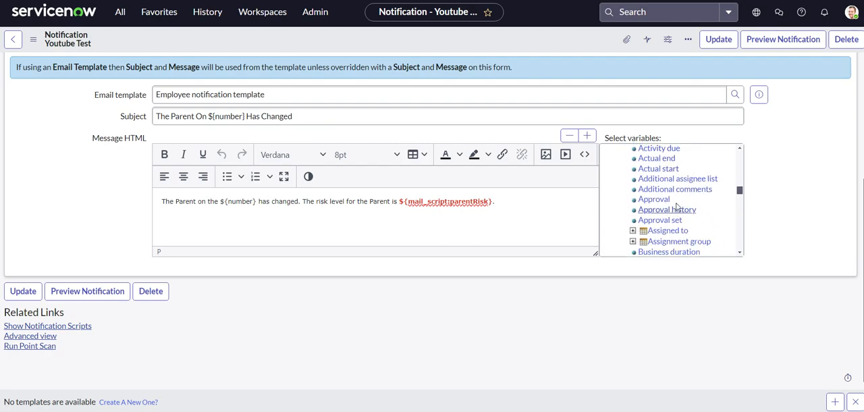
pyautogui.scroll(-3)
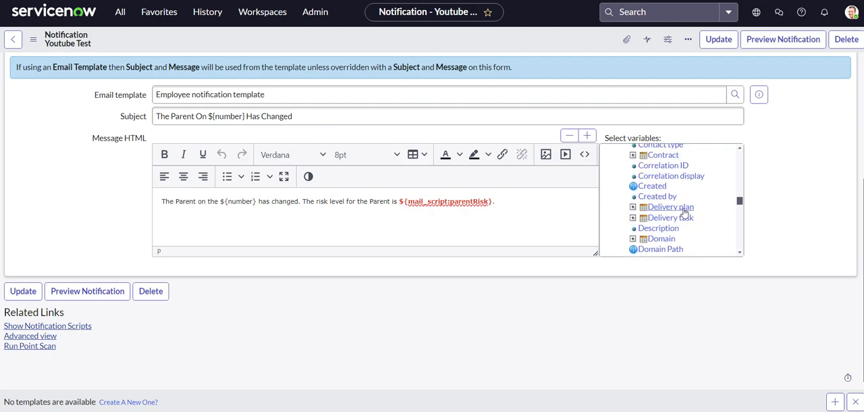
pyautogui.scroll(-3)
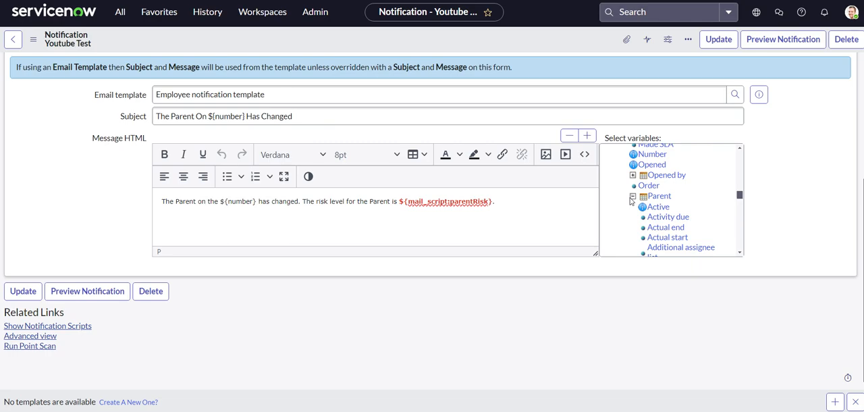
pyautogui.scroll(-3)
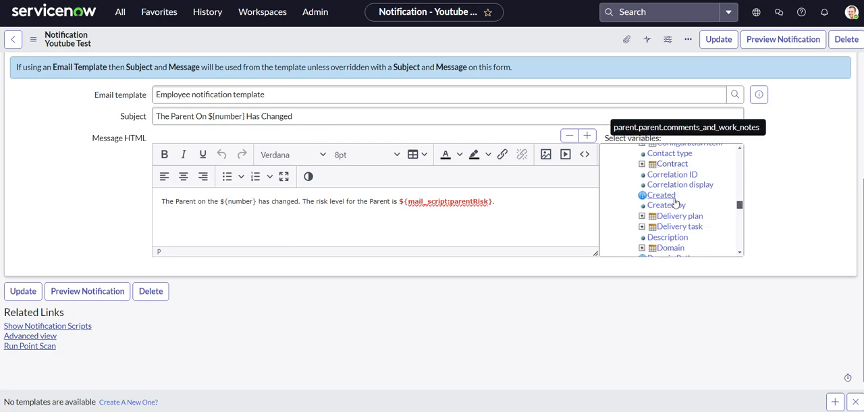
pyautogui.scroll(-3)
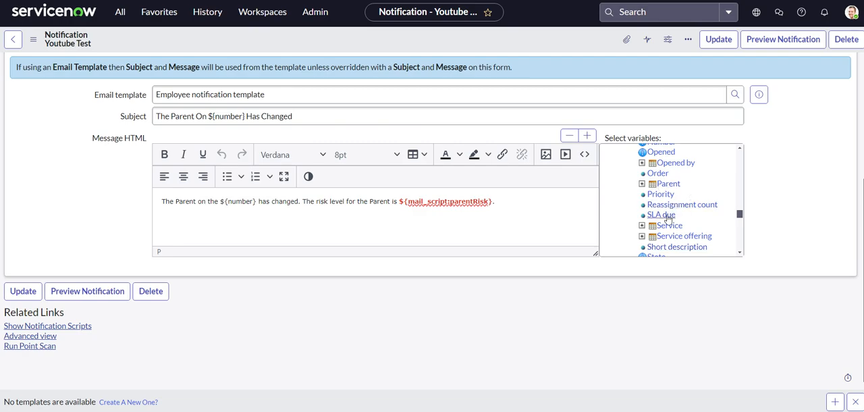
pyautogui.scroll(-3)
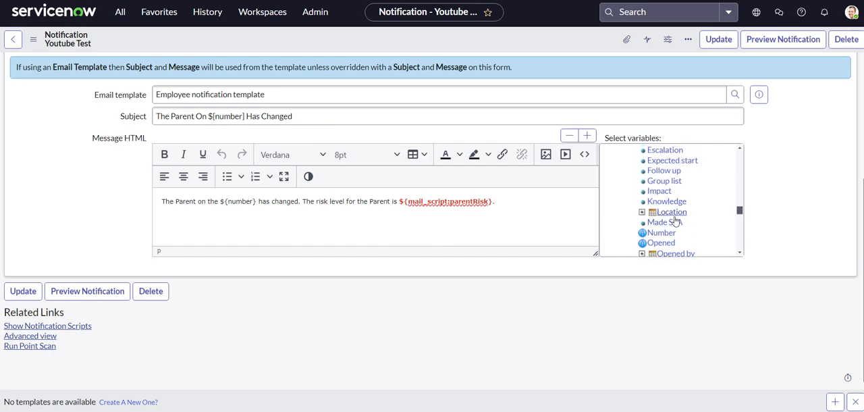
pyautogui.moveTo(140, 192)
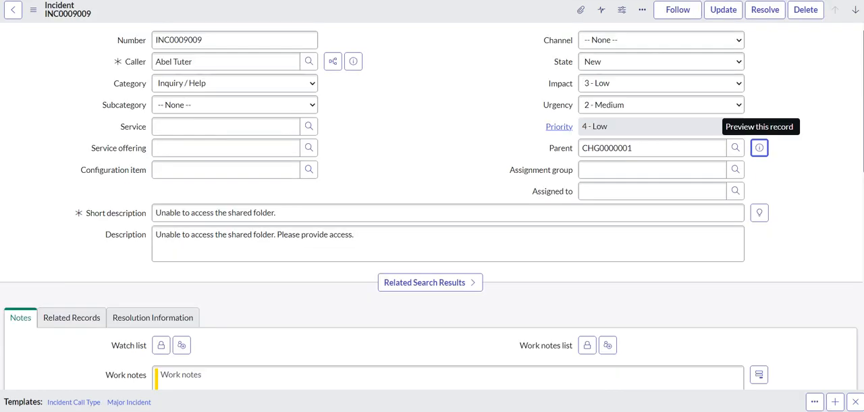
# Step: Inspect the Parent field value CHG0000001 on the incident before returning to the notification
pyautogui.click(651, 170)
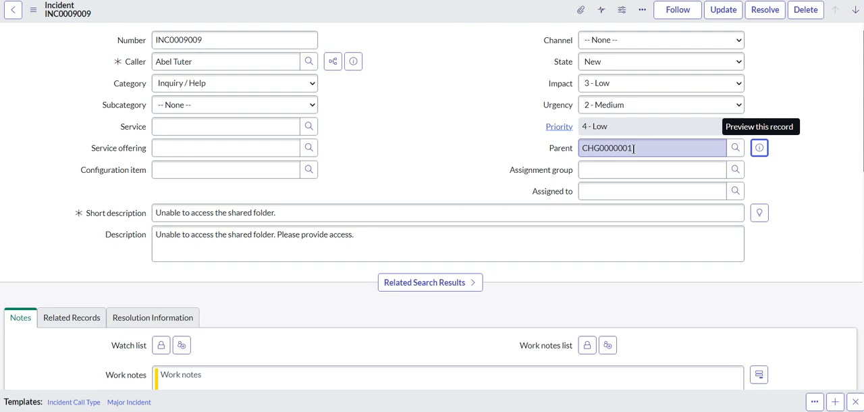
pyautogui.rightClick(650, 148)
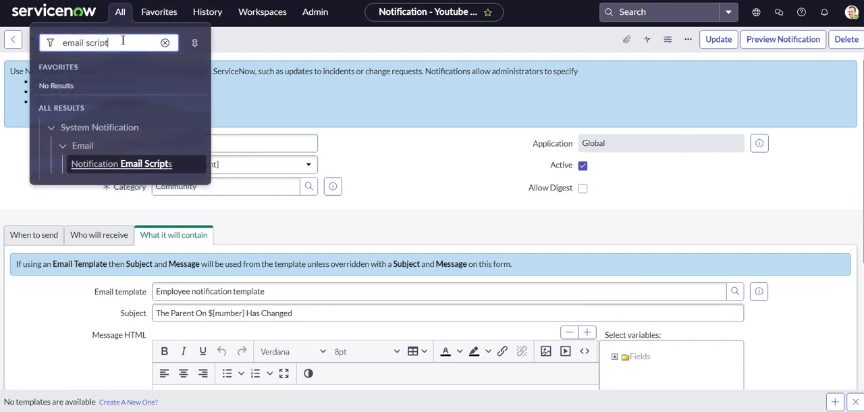
# Step: Start a new incident from the All menu with caller Abel Tuter
pyautogui.write('inciden')
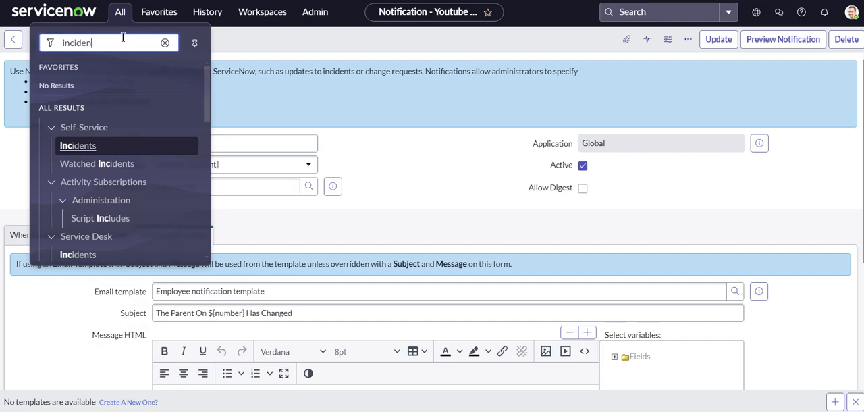
pyautogui.click(78, 146)
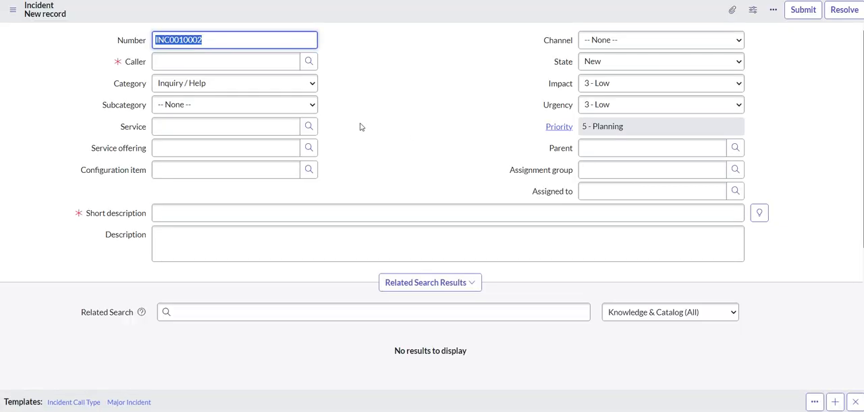
pyautogui.write('abe')
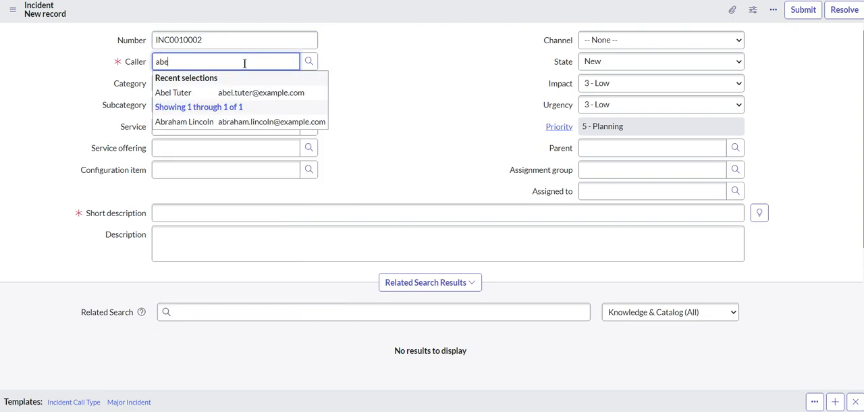
pyautogui.click(173, 92)
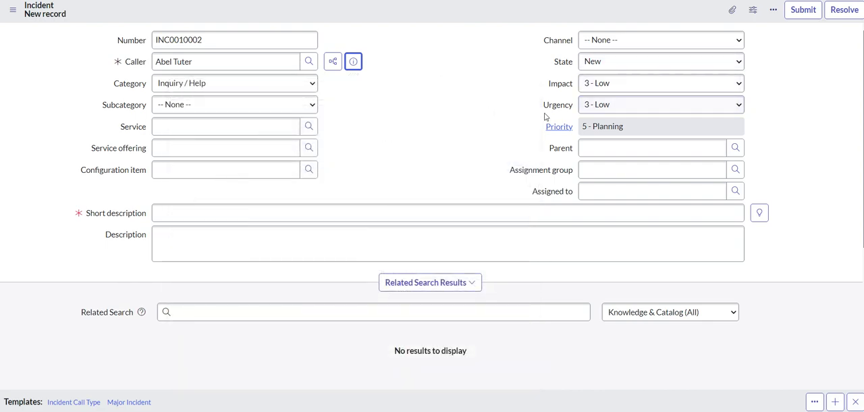
# Step: Give it short description test and parent change CHG0000001, then submit incident INC0010002
pyautogui.write('test')
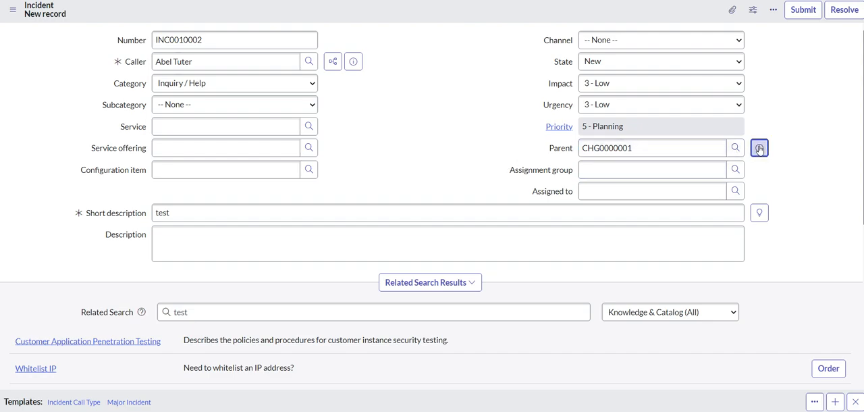
pyautogui.click(759, 148)
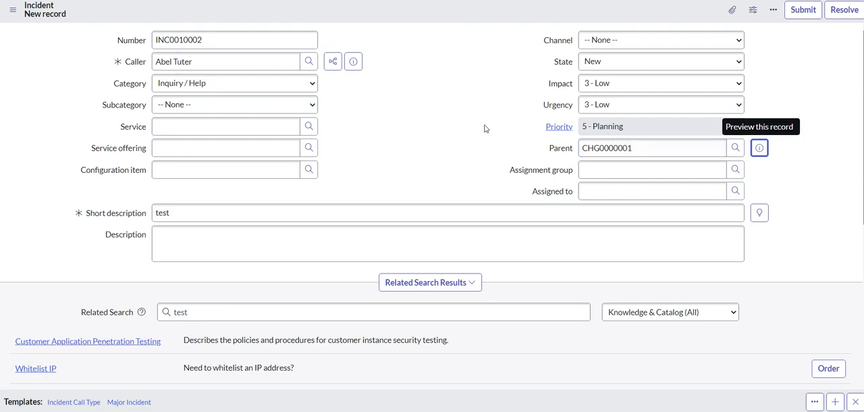
pyautogui.click(772, 12)
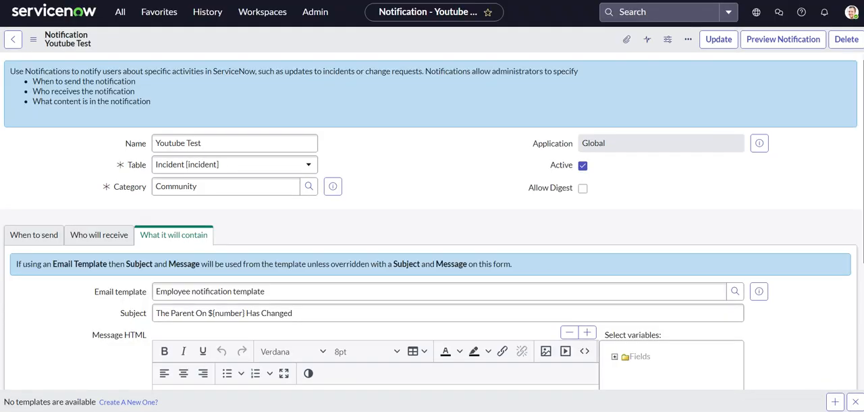
# Step: Navigate to System Mailboxes > Outbound > Outbox listing today's queued emails
pyautogui.click(118, 10)
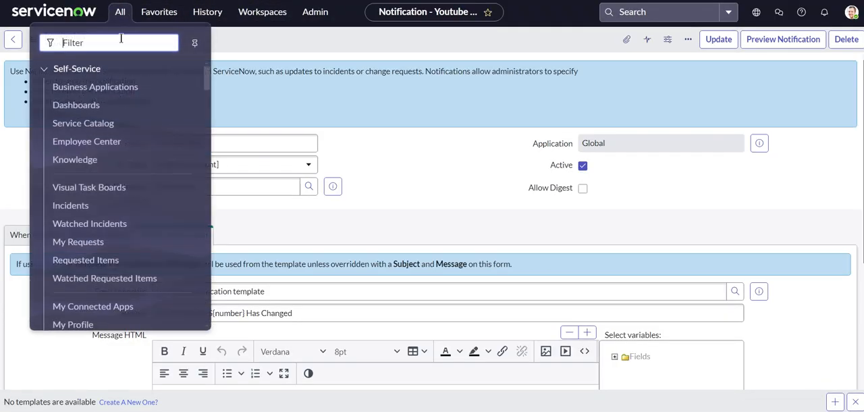
pyautogui.write('outbox')
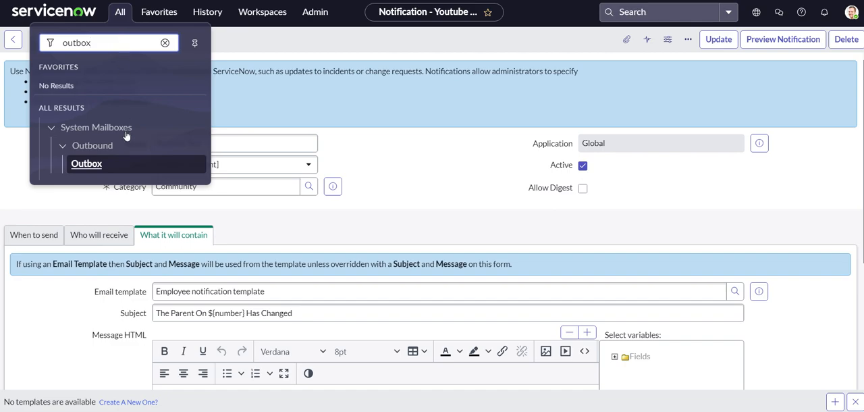
pyautogui.click(86, 164)
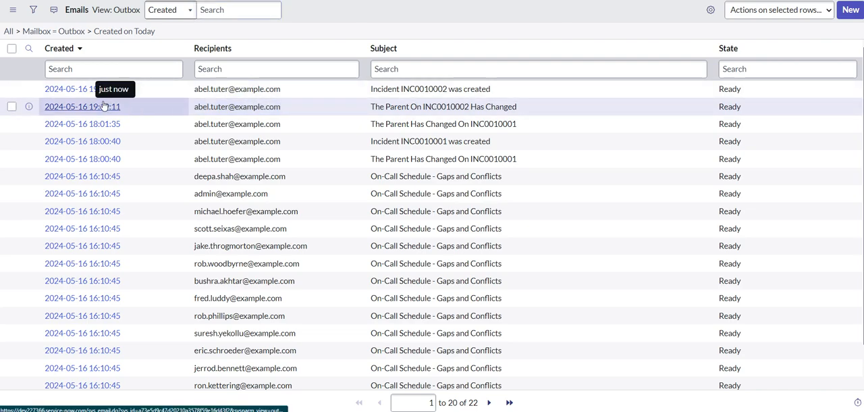
# Step: Preview the 'The Parent On INC0010002 Has Changed' email showing the risk level High in red
pyautogui.click(83, 105)
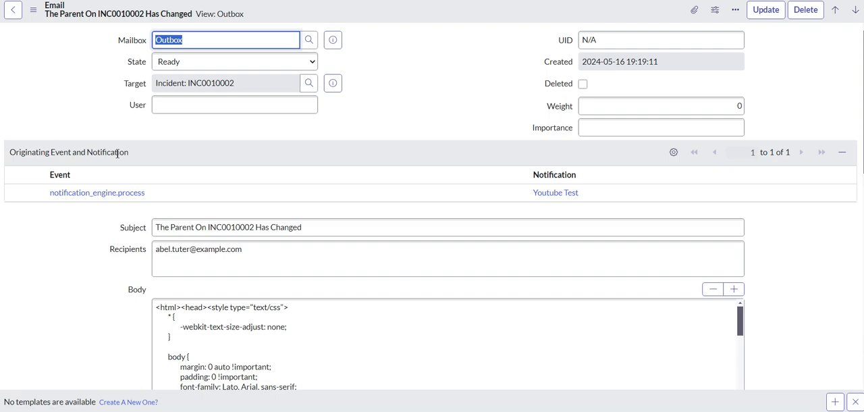
pyautogui.scroll(-3)
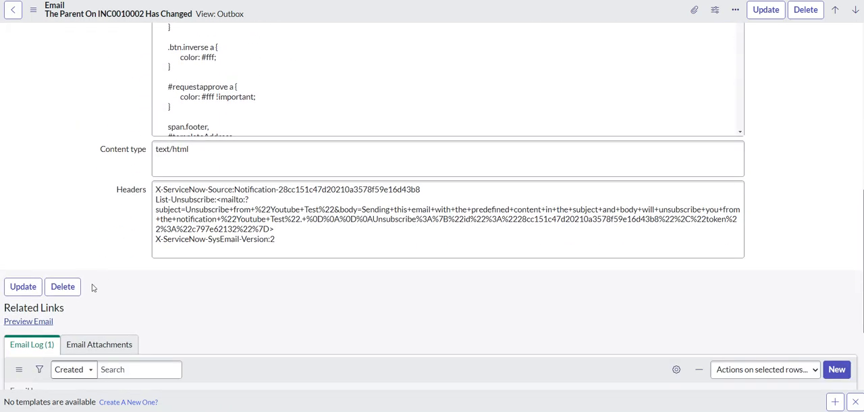
pyautogui.click(28, 321)
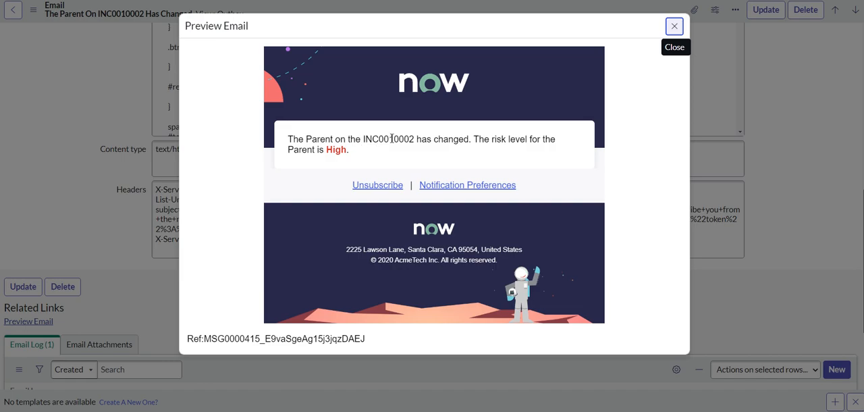
pyautogui.moveTo(466, 131)
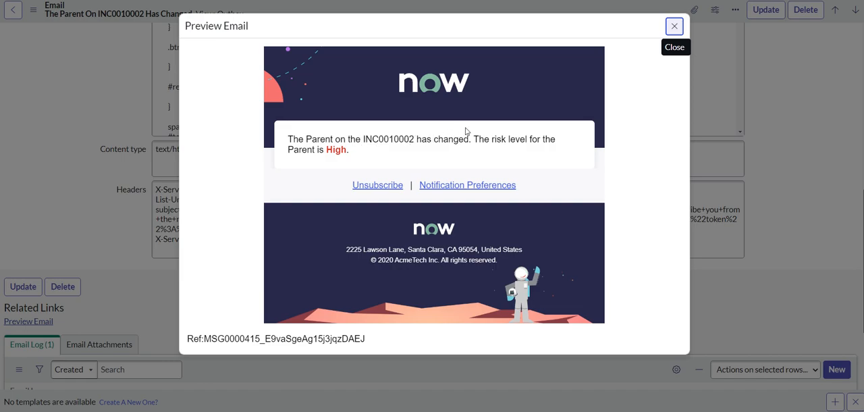
pyautogui.moveTo(524, 124)
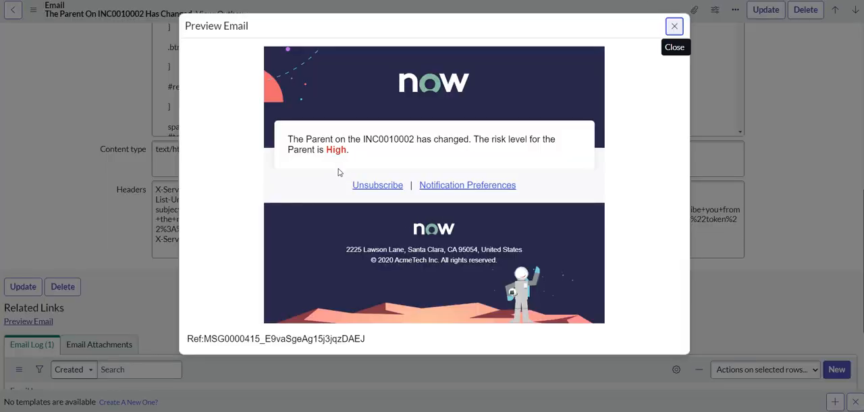
# Step: Close the Preview Email dialog and return to incident INC0010002
pyautogui.click(675, 25)
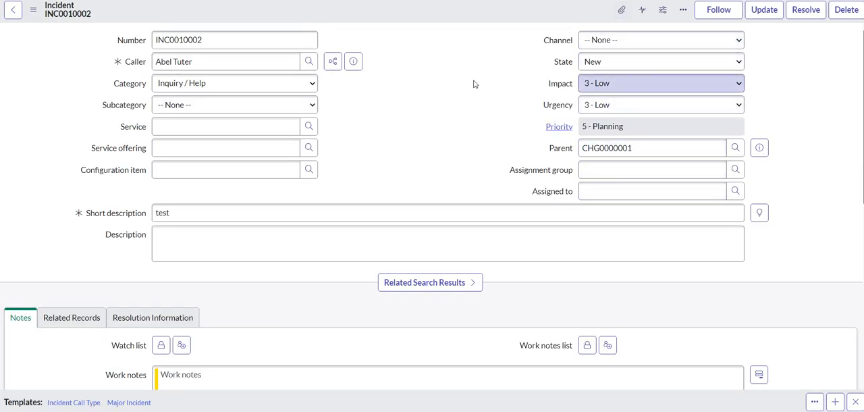
pyautogui.moveTo(408, 100)
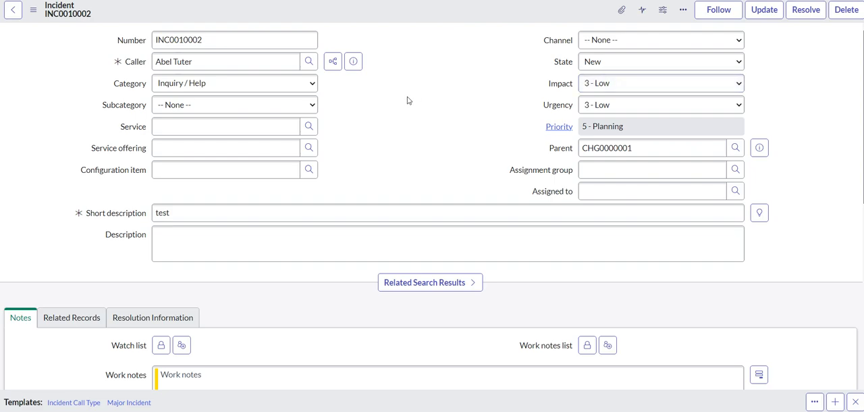